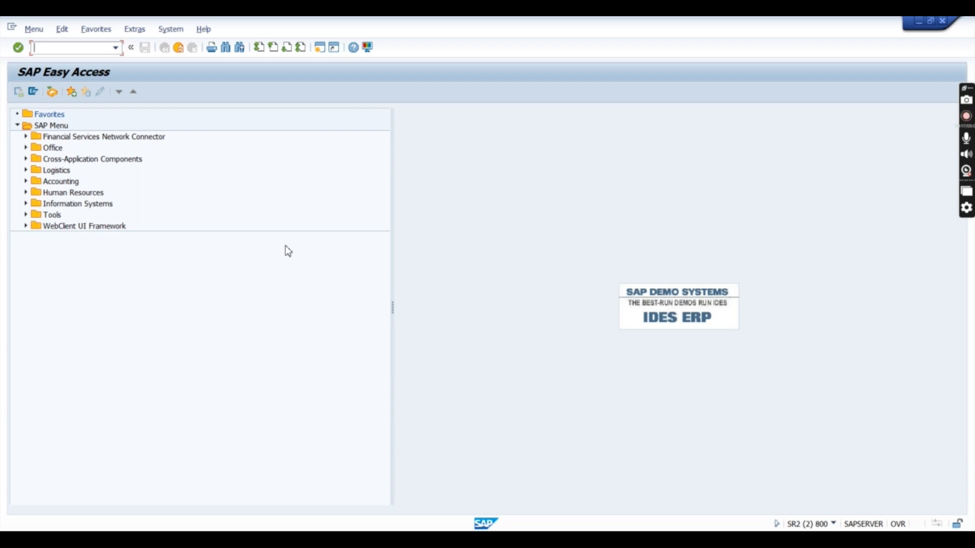
Step: Launch transaction SM36 and bring up the List of Sales Orders selection screen
{"action": "type", "text": "sm36"}
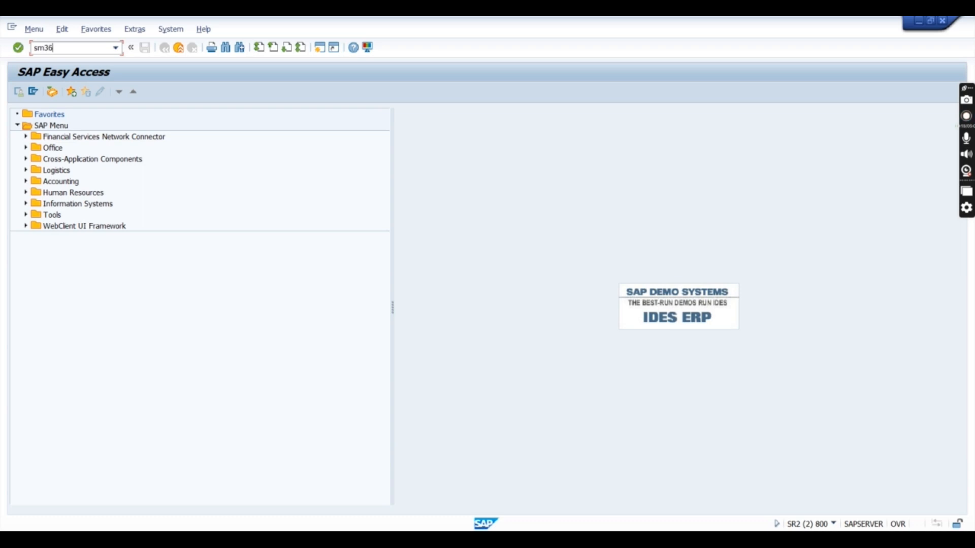
{"action": "key", "text": "Enter"}
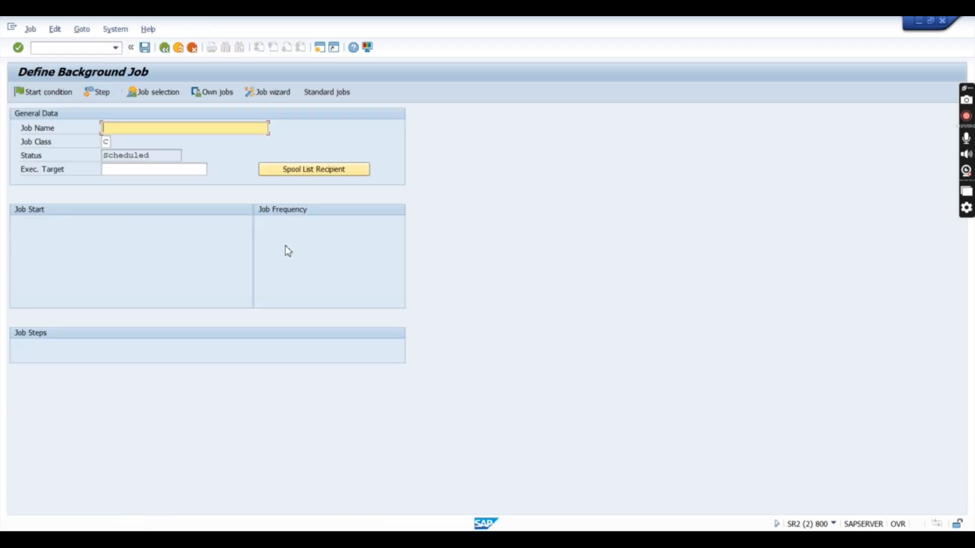
{"action": "mouse_move", "coordinate": [300, 288]}
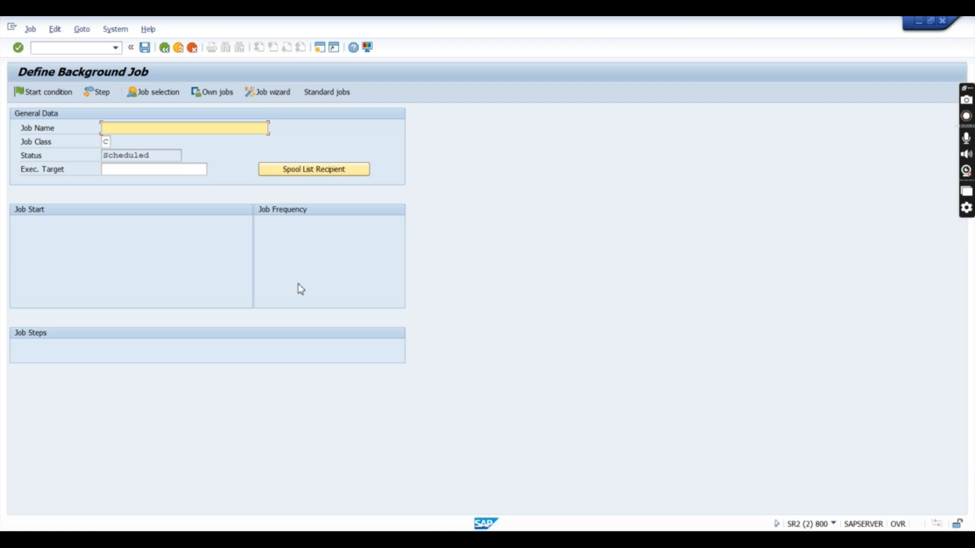
{"action": "left_click", "coordinate": [963, 122]}
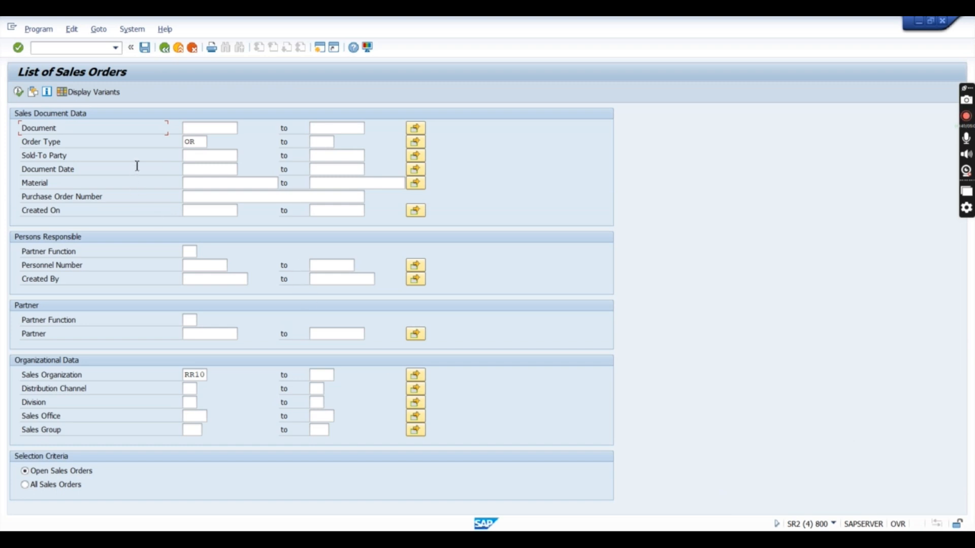
{"action": "mouse_move", "coordinate": [177, 129]}
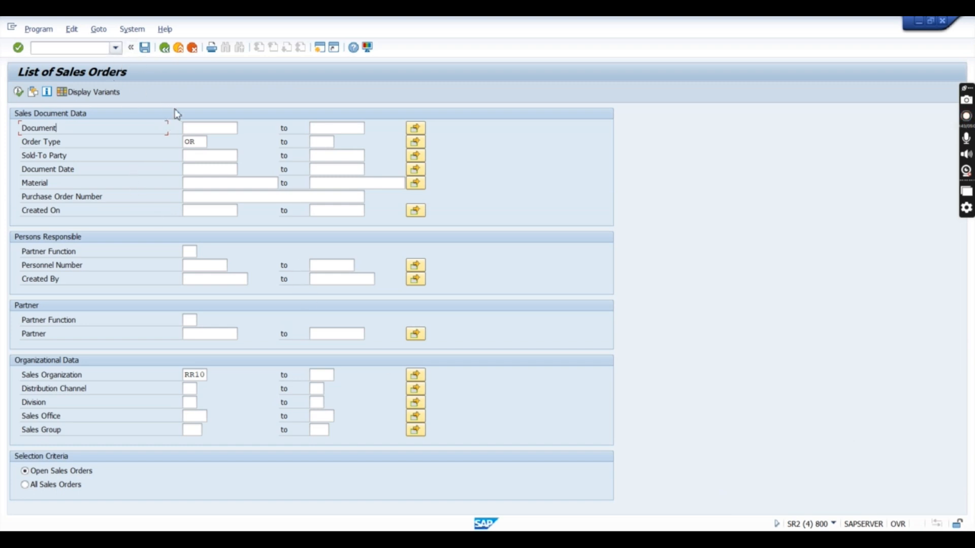
{"action": "mouse_move", "coordinate": [169, 269]}
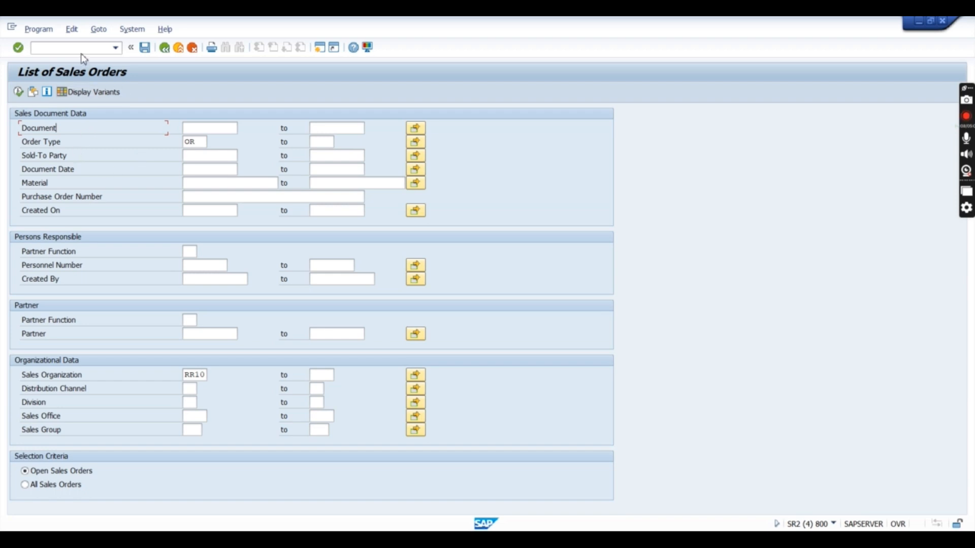
Step: Select order type OR, sales organization RR10, and Open Sales Orders
{"action": "type", "text": "/n"}
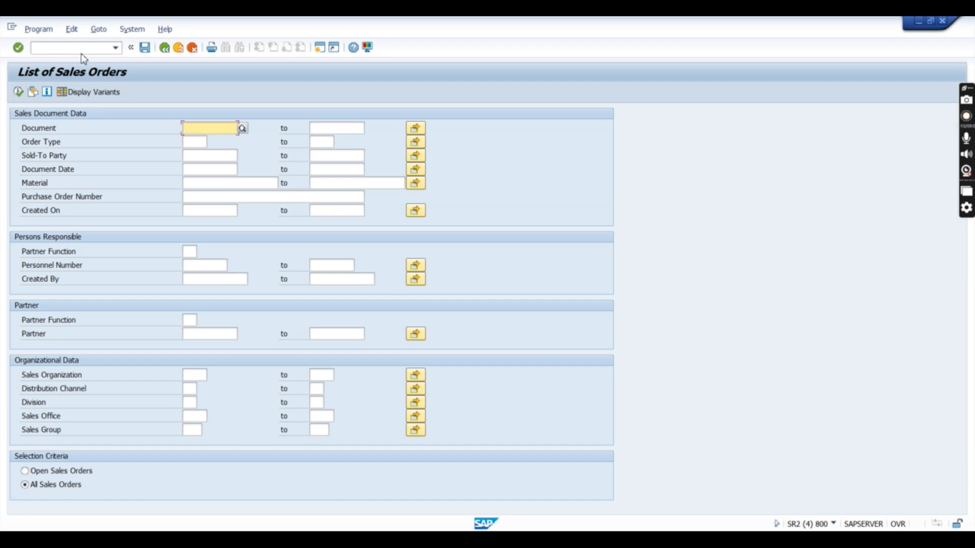
{"action": "left_click", "coordinate": [194, 141]}
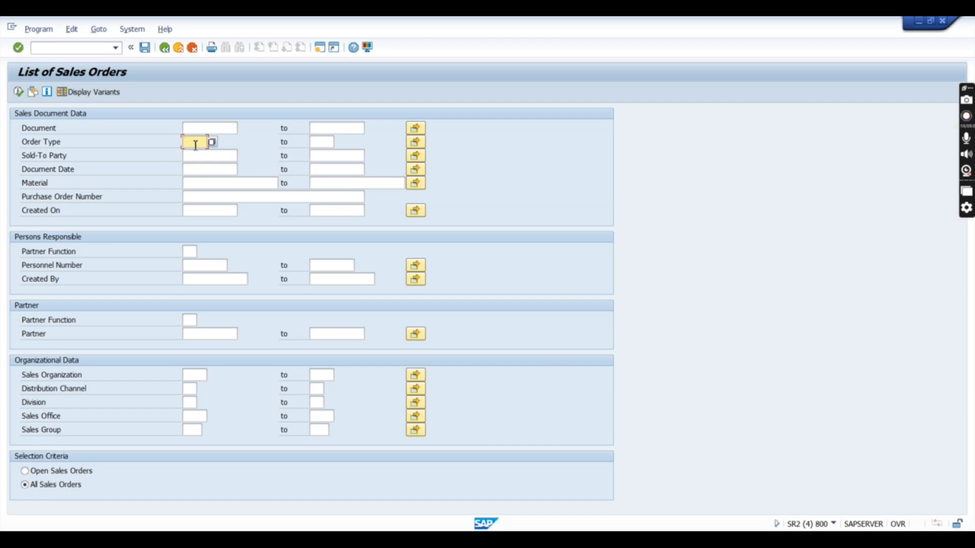
{"action": "type", "text": "O"}
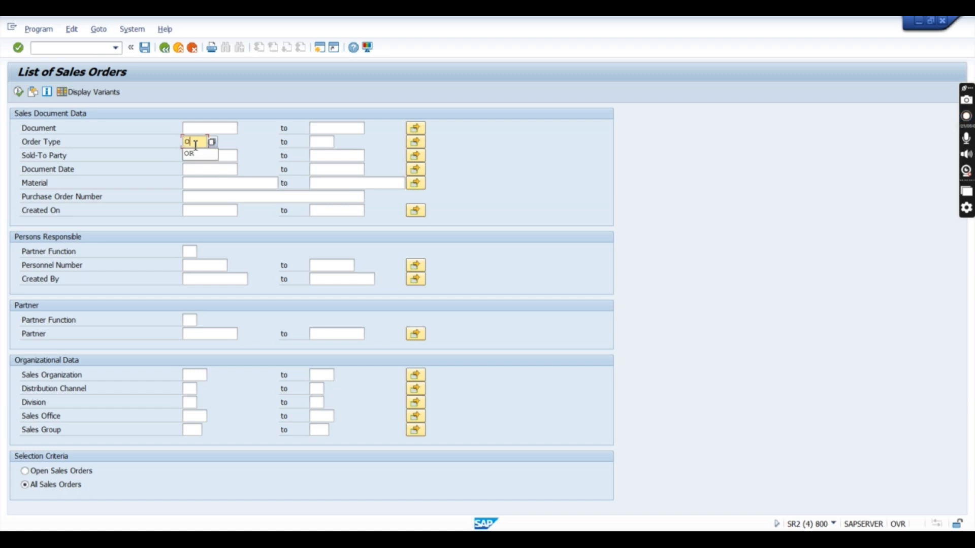
{"action": "type", "text": "OR"}
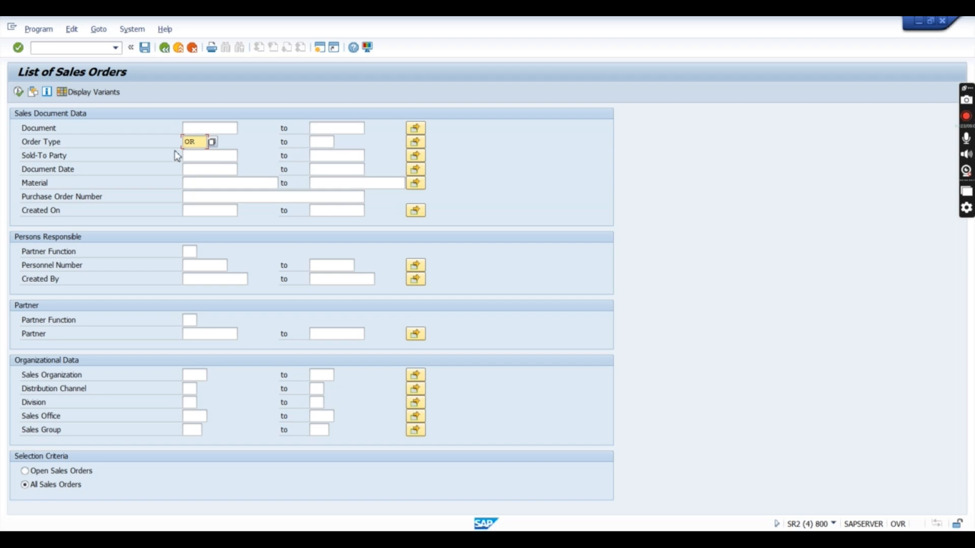
{"action": "left_click", "coordinate": [193, 375]}
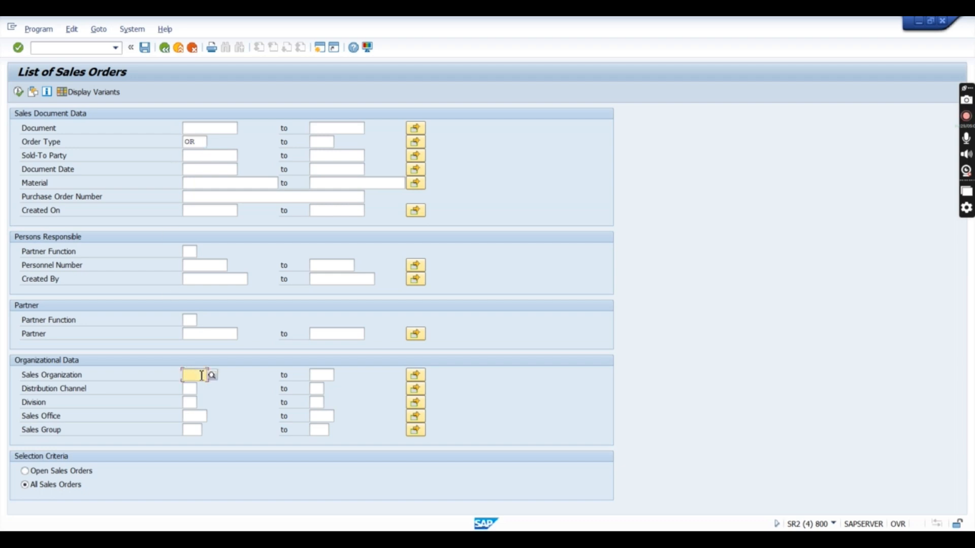
{"action": "type", "text": "RR22"}
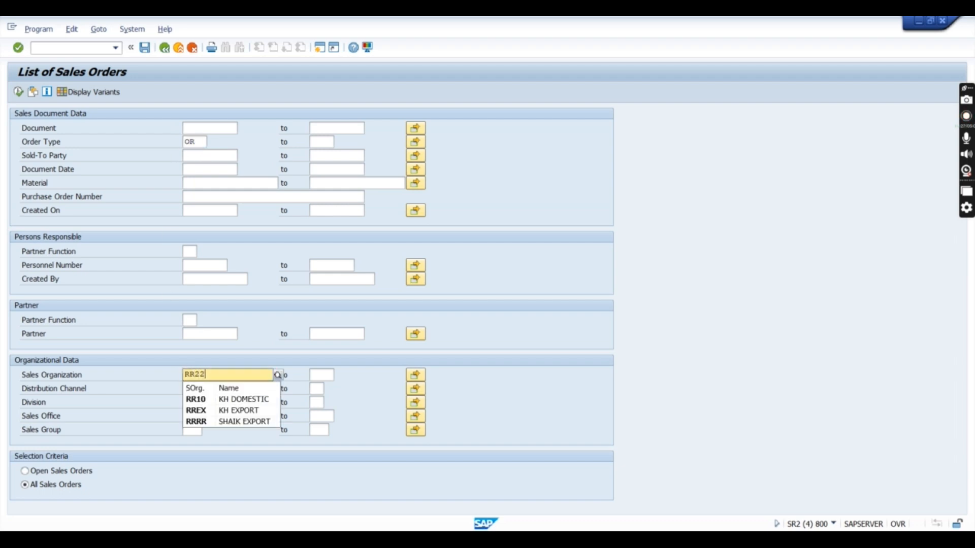
{"action": "key", "text": "BackSpace"}
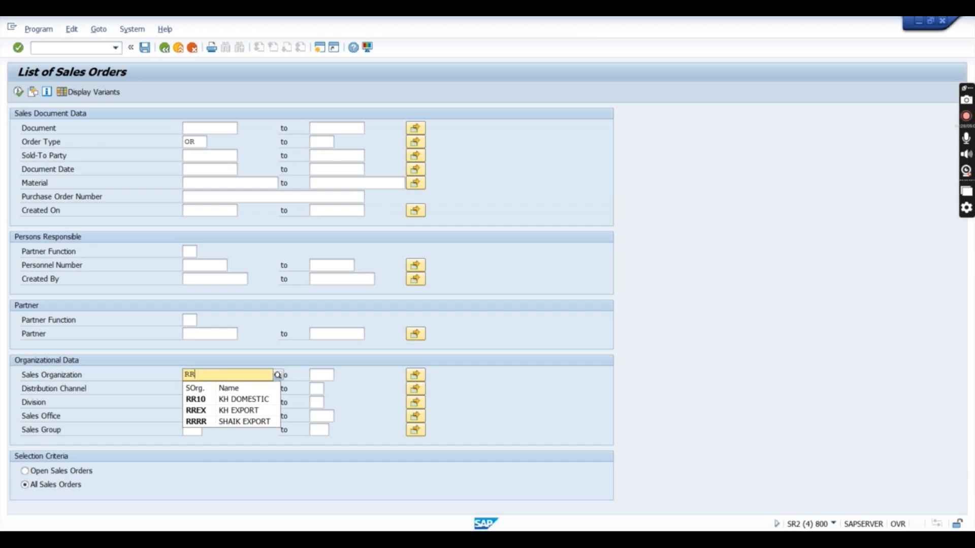
{"action": "left_click", "coordinate": [194, 399]}
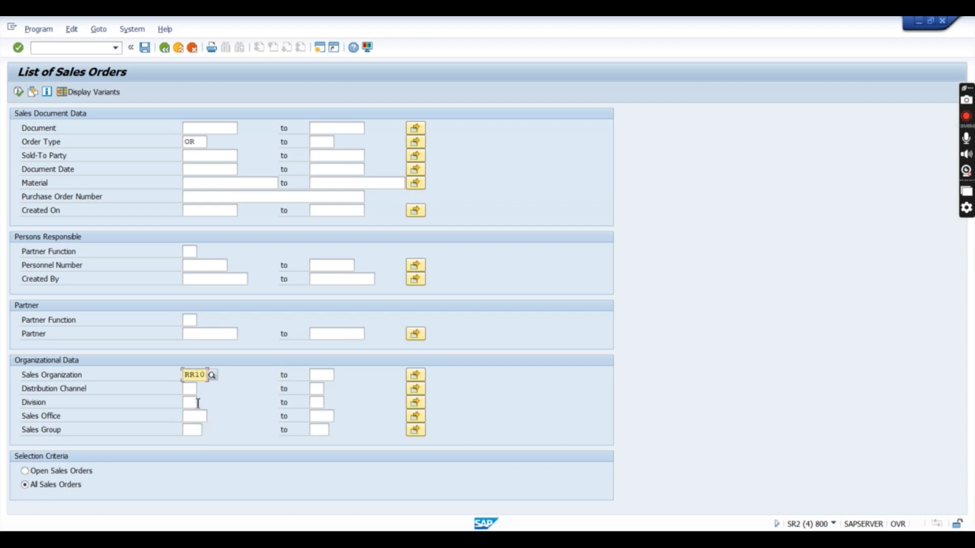
{"action": "left_click", "coordinate": [23, 479]}
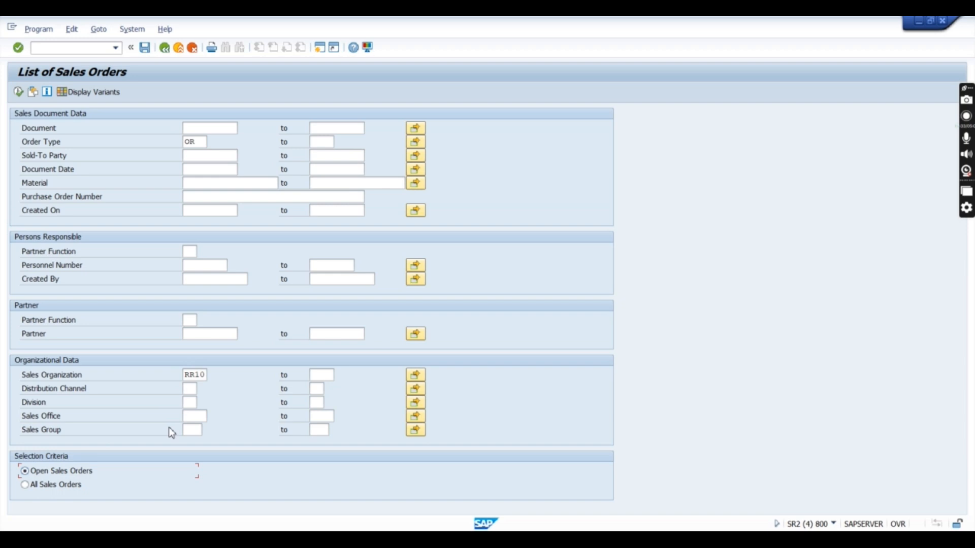
{"action": "mouse_move", "coordinate": [121, 92]}
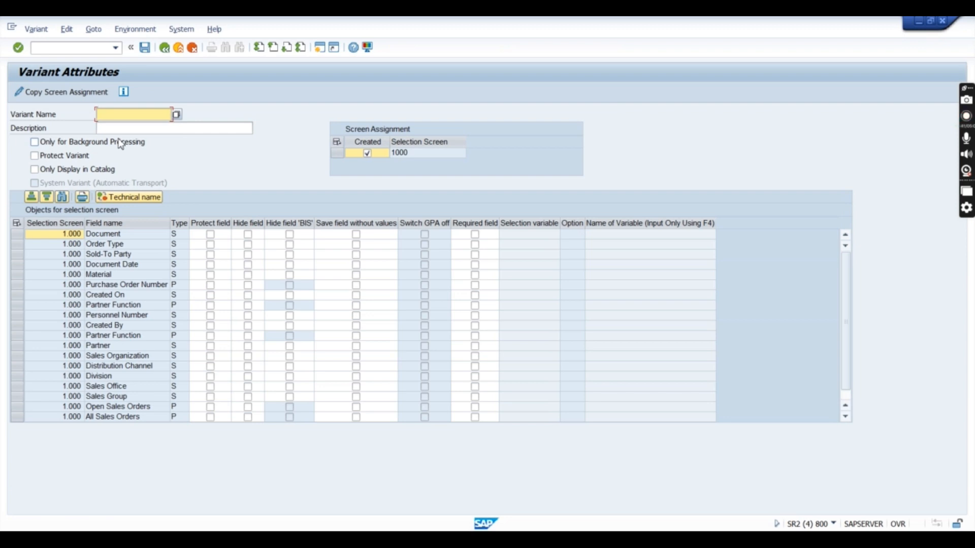
Step: Save the selection as variant ZVAR with description 'Variant'
{"action": "type", "text": "zvar"}
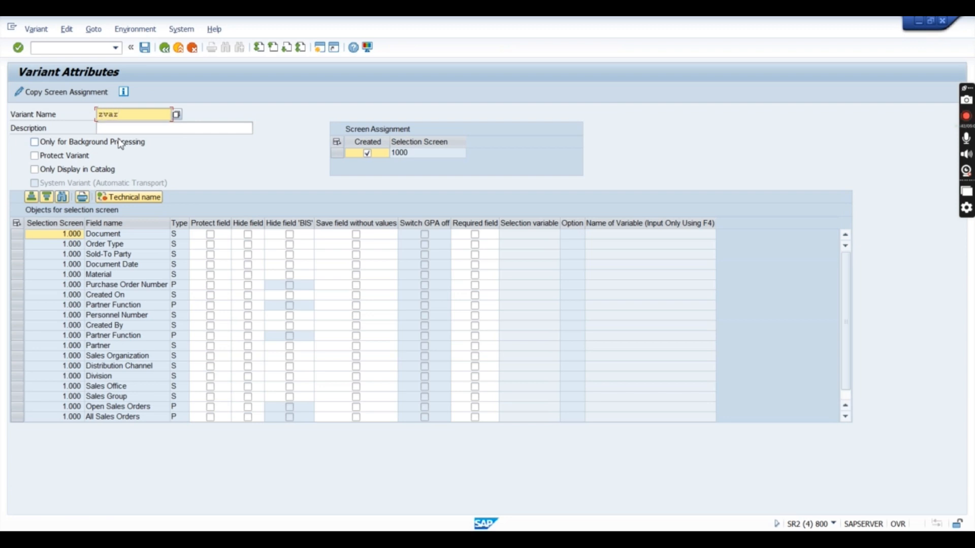
{"action": "type", "text": "V"}
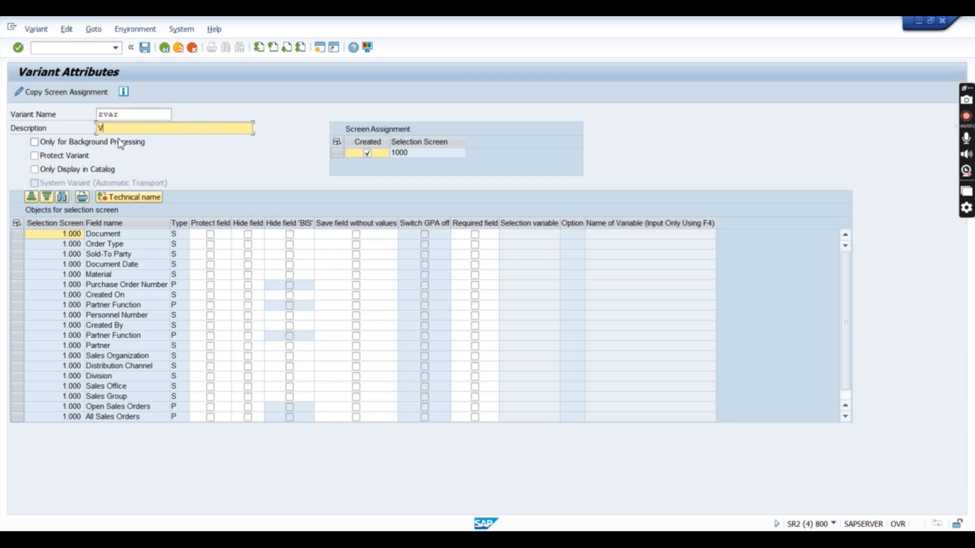
{"action": "type", "text": "ariamt"}
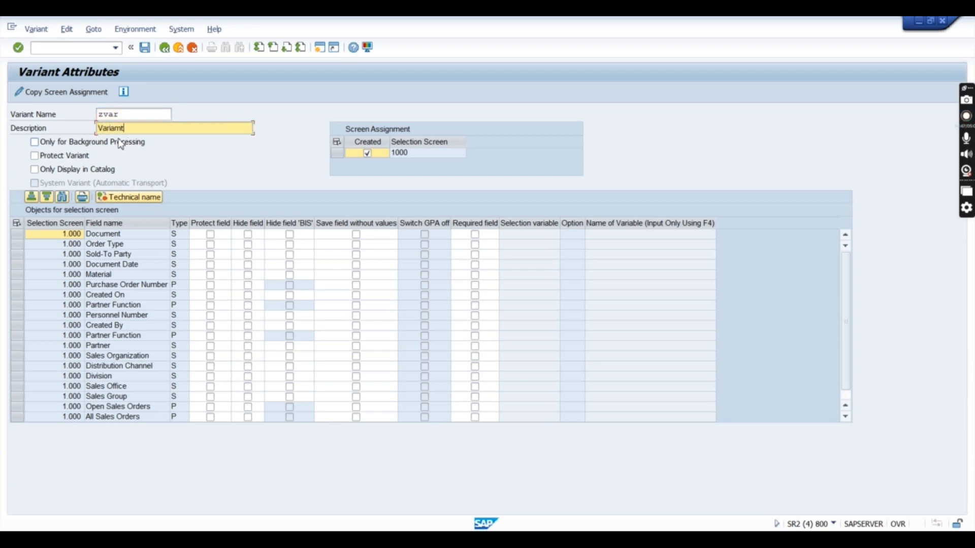
{"action": "key", "text": "BackSpace"}
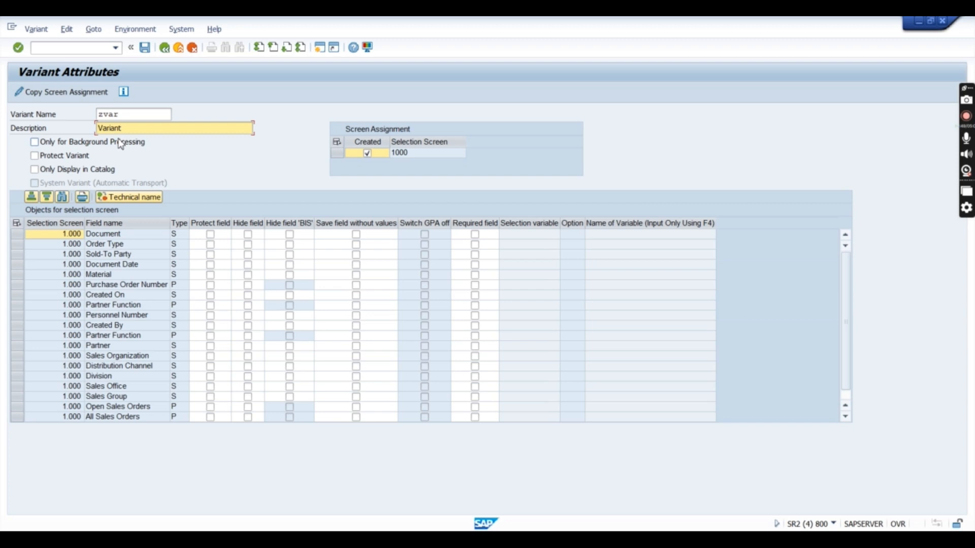
{"action": "left_click", "coordinate": [144, 48]}
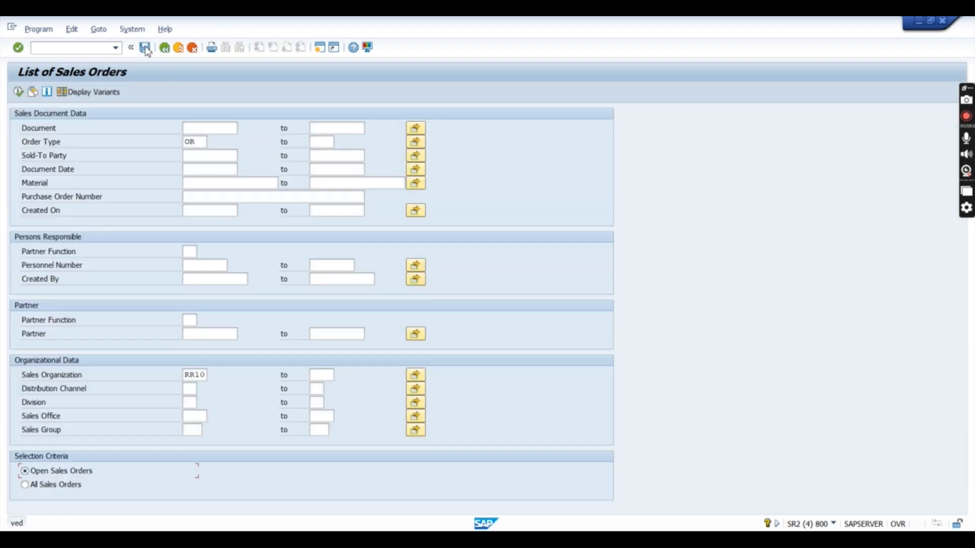
{"action": "left_click", "coordinate": [145, 47]}
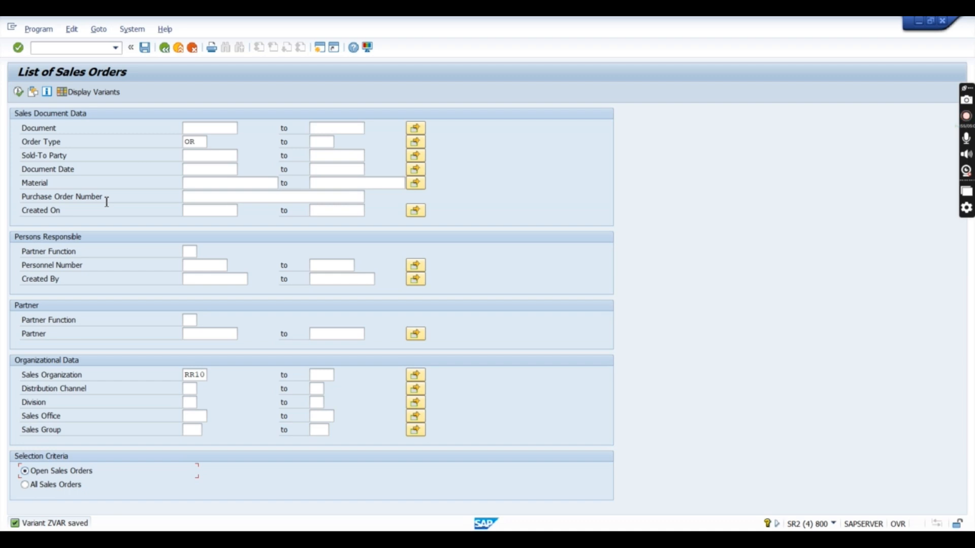
{"action": "left_click", "coordinate": [131, 15]}
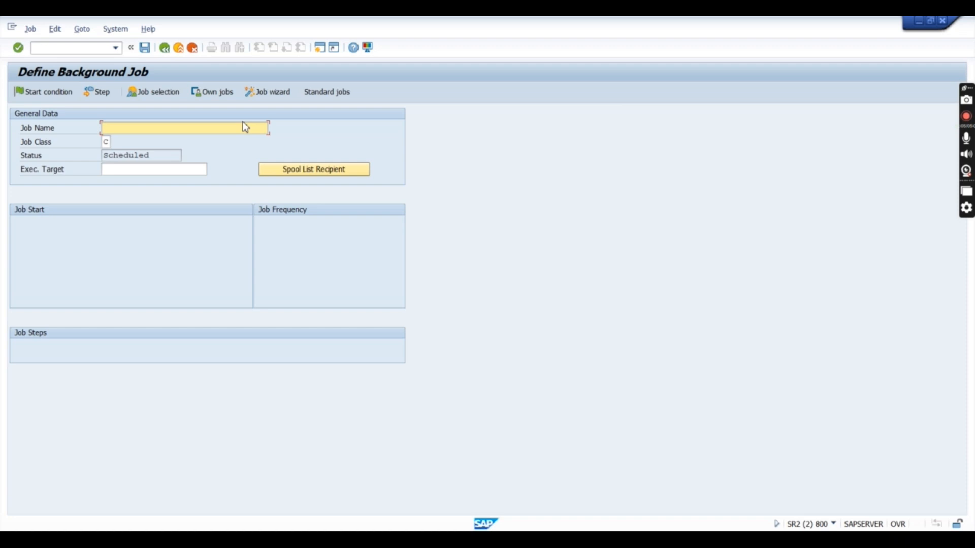
{"action": "mouse_move", "coordinate": [260, 94]}
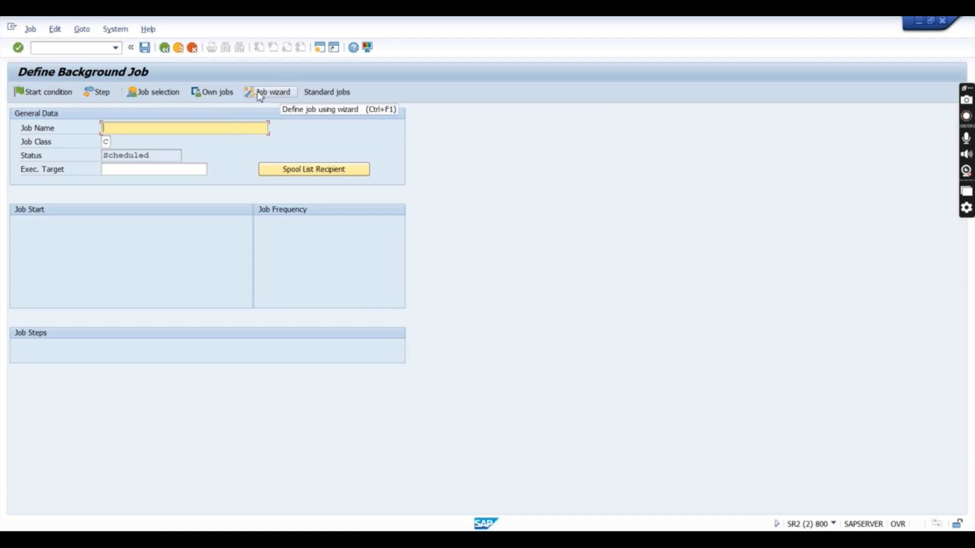
Step: Use the Job Wizard to name the job ZVA05_Open, keeping low-priority class C
{"action": "left_click", "coordinate": [269, 92]}
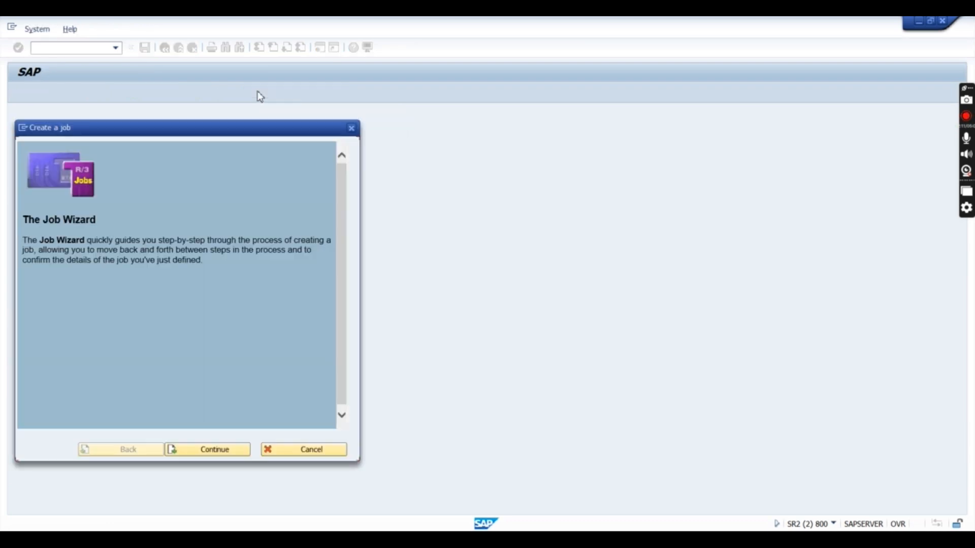
{"action": "mouse_move", "coordinate": [308, 420]}
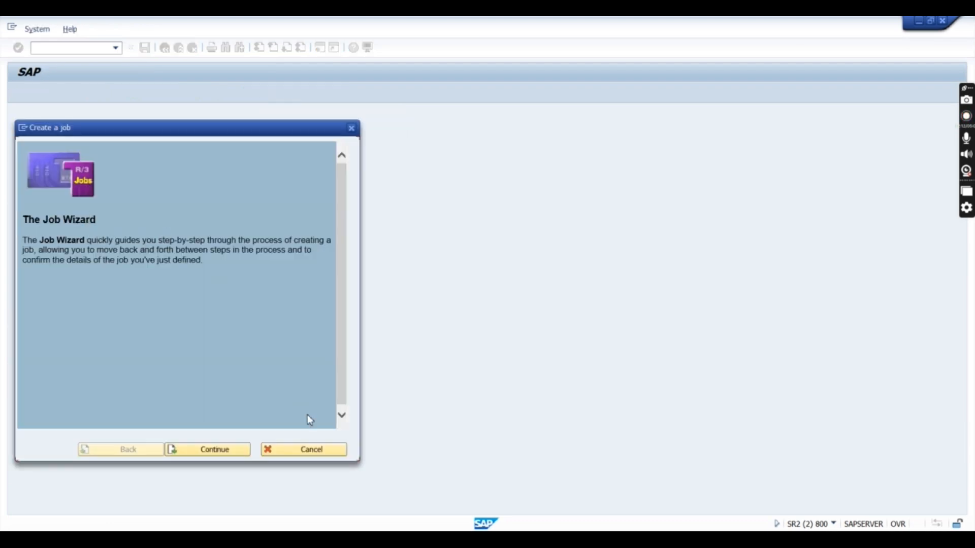
{"action": "left_click", "coordinate": [213, 449]}
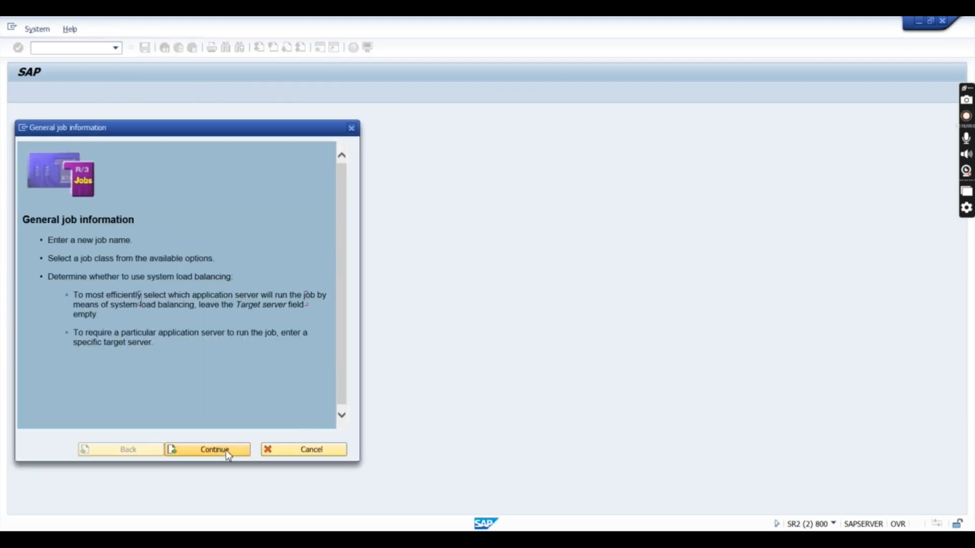
{"action": "left_click", "coordinate": [209, 450]}
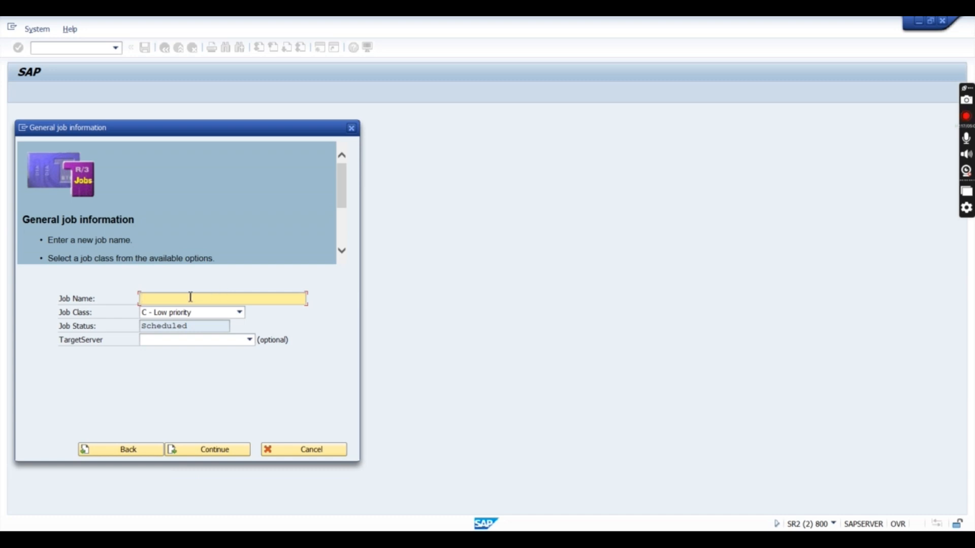
{"action": "type", "text": "Z"}
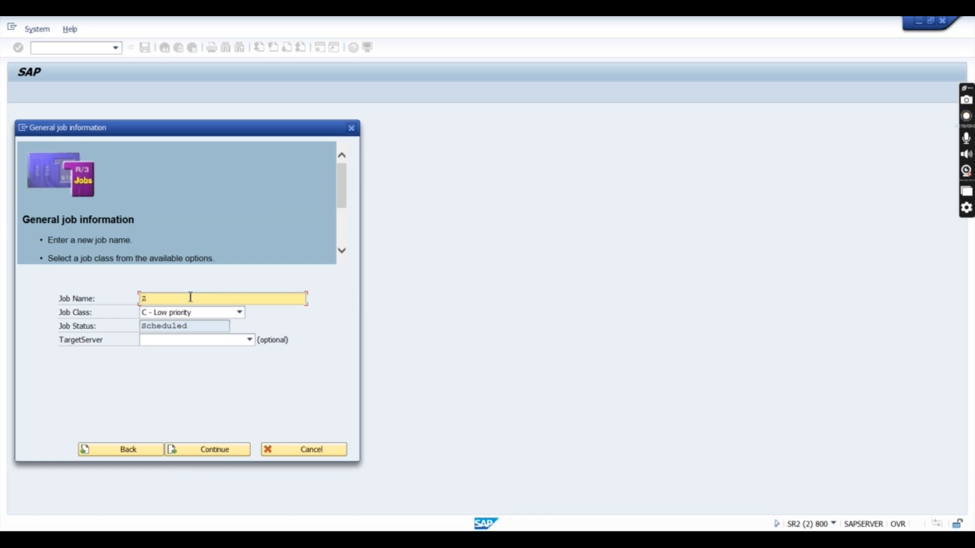
{"action": "type", "text": "VA"}
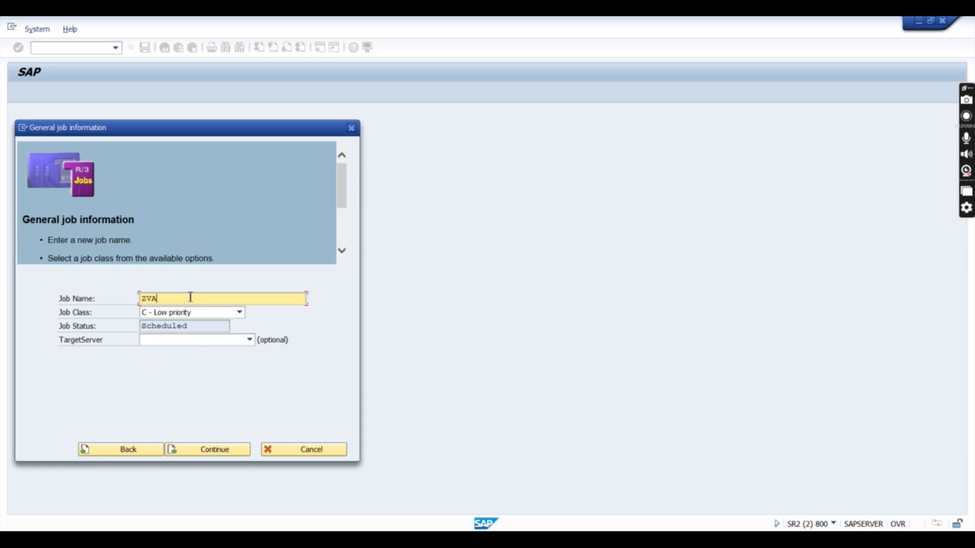
{"action": "type", "text": "05_Open"}
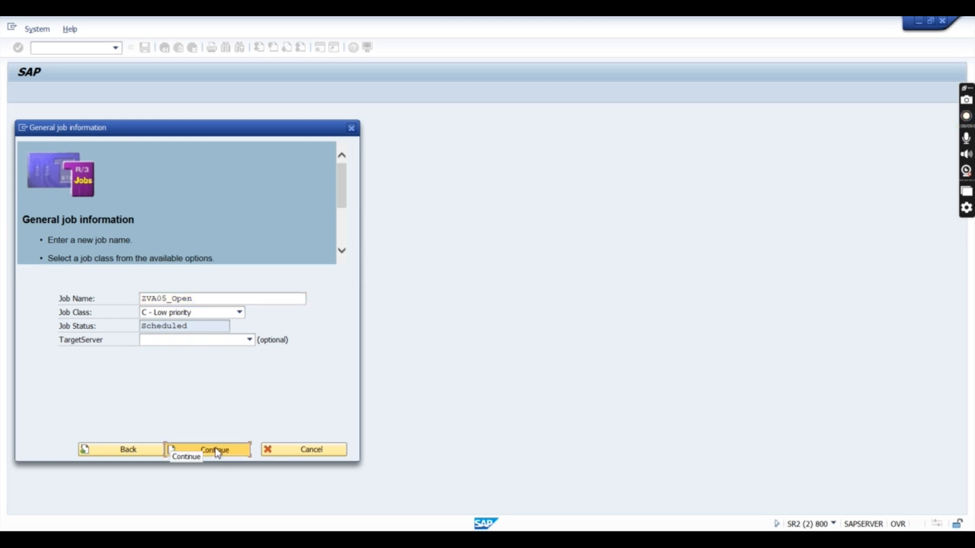
{"action": "left_click", "coordinate": [214, 450]}
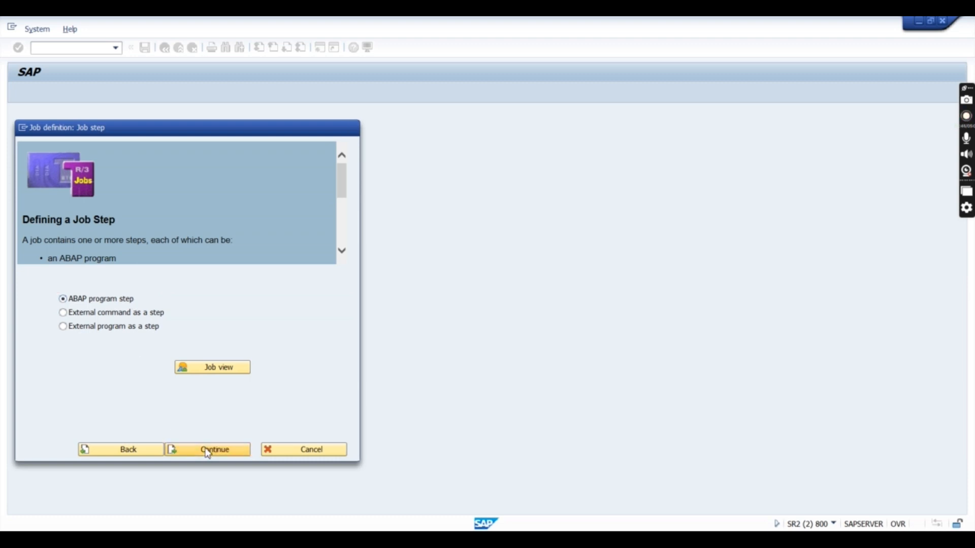
Step: Set the ABAP program step's program name to SD_SALES_DOCUMENT_VIEW
{"action": "left_click", "coordinate": [208, 449]}
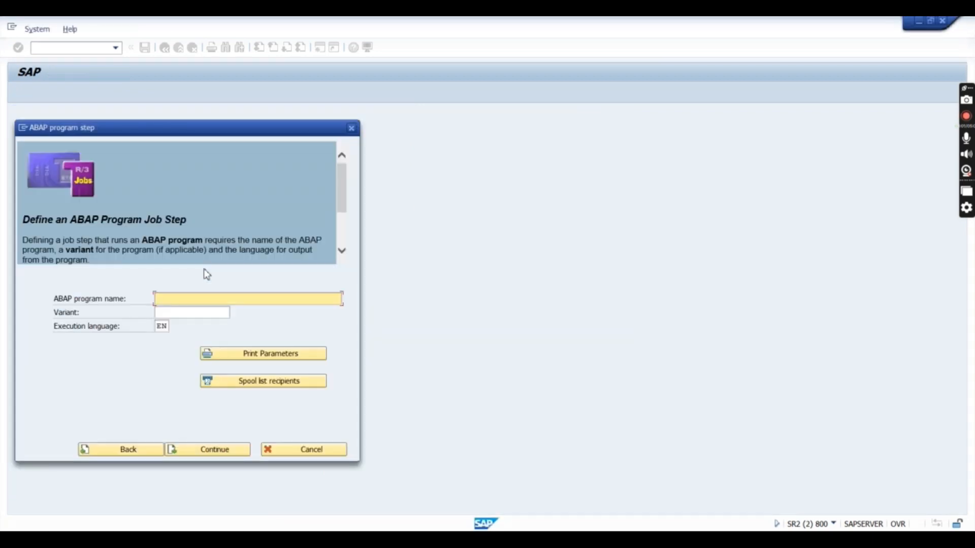
{"action": "type", "text": "SD_SALES_DOCUMENT"}
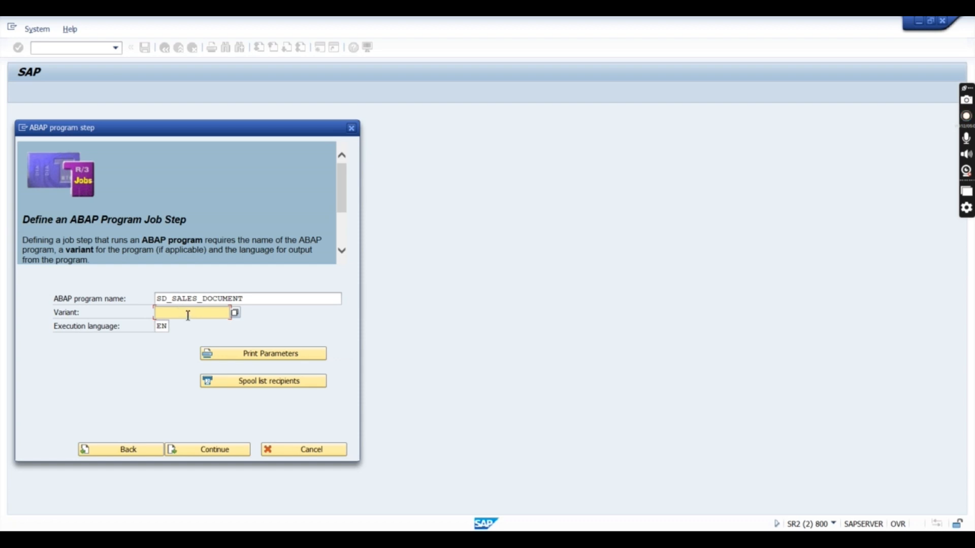
{"action": "type", "text": "ZVAR"}
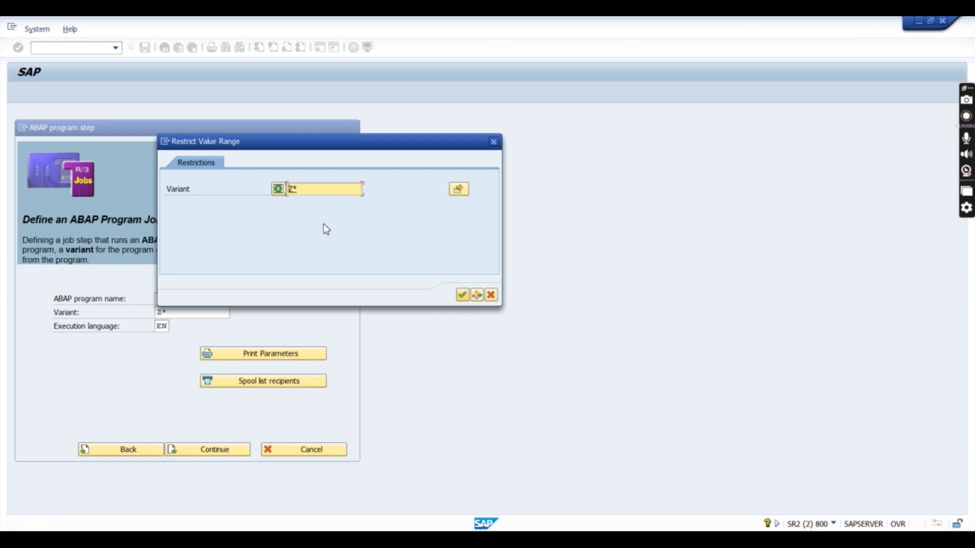
{"action": "left_click", "coordinate": [462, 295]}
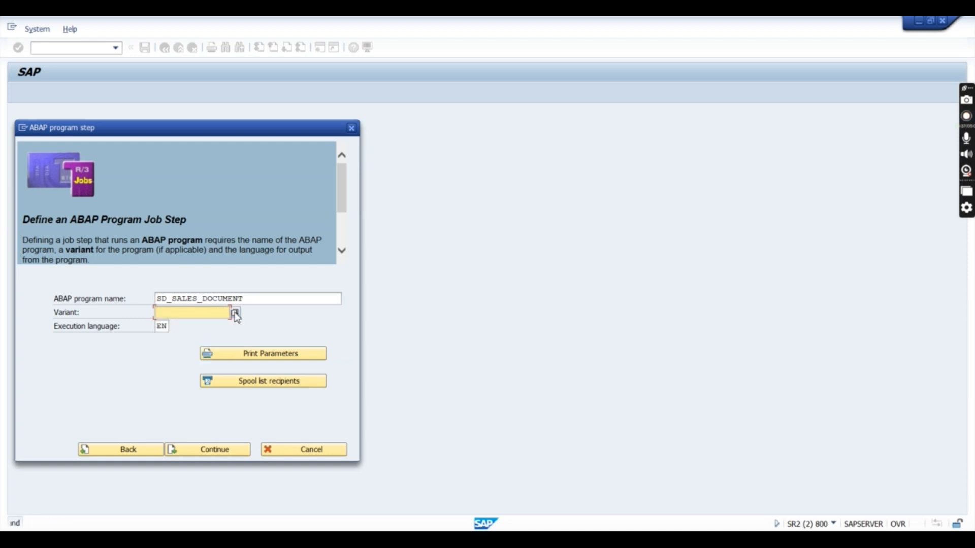
{"action": "left_click", "coordinate": [237, 313]}
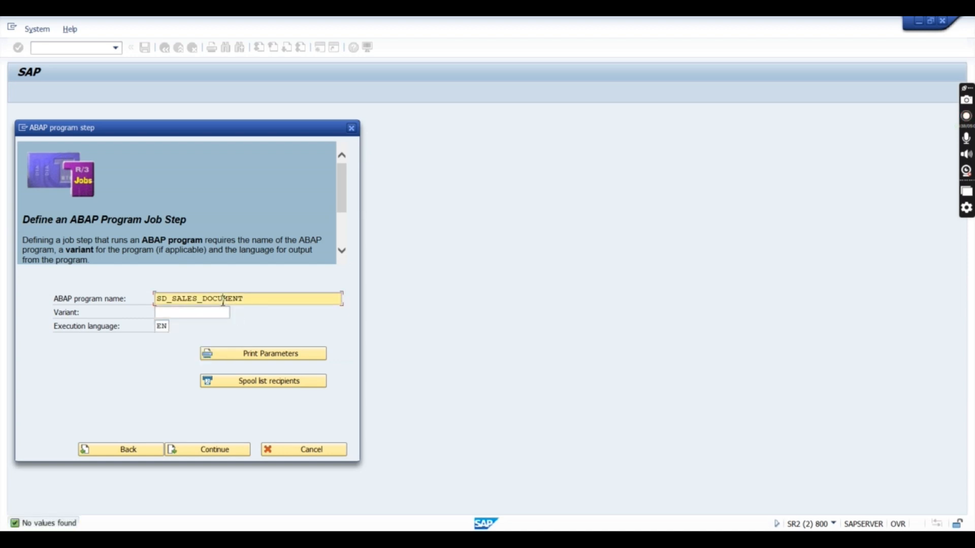
{"action": "left_click", "coordinate": [192, 312]}
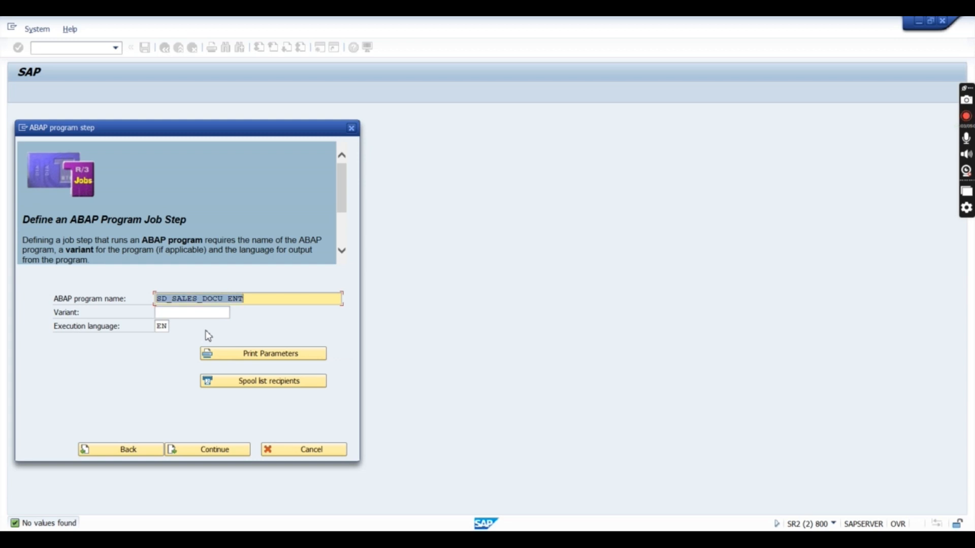
{"action": "type", "text": "SD_SALES_DOCUMENT_VIEW"}
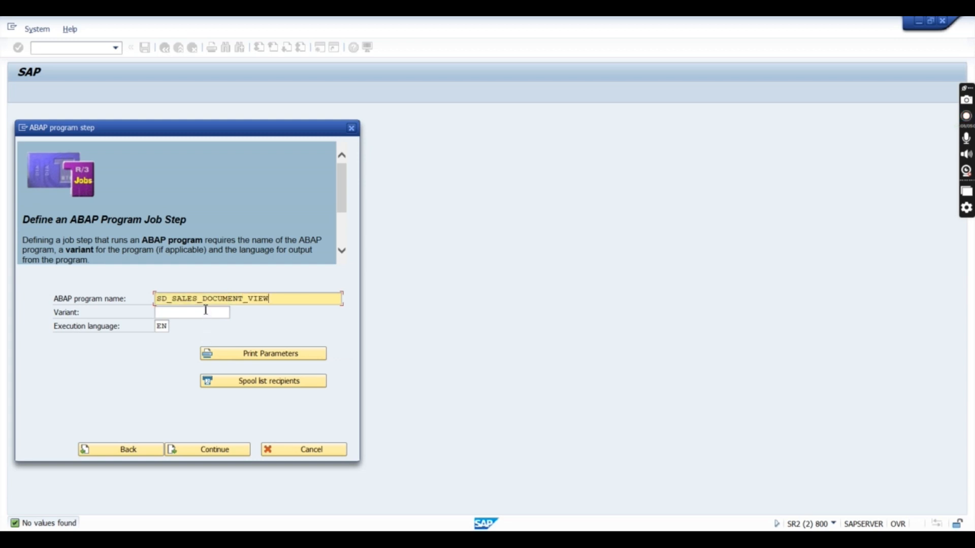
Step: Pick variant ZVAR from the F4 variant list for the program step
{"action": "left_click", "coordinate": [224, 312]}
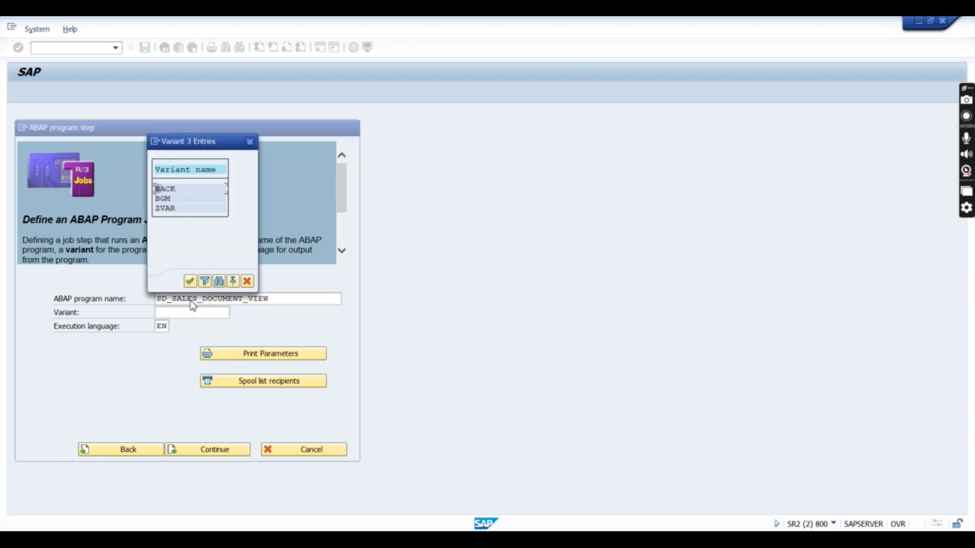
{"action": "double_click", "coordinate": [165, 208]}
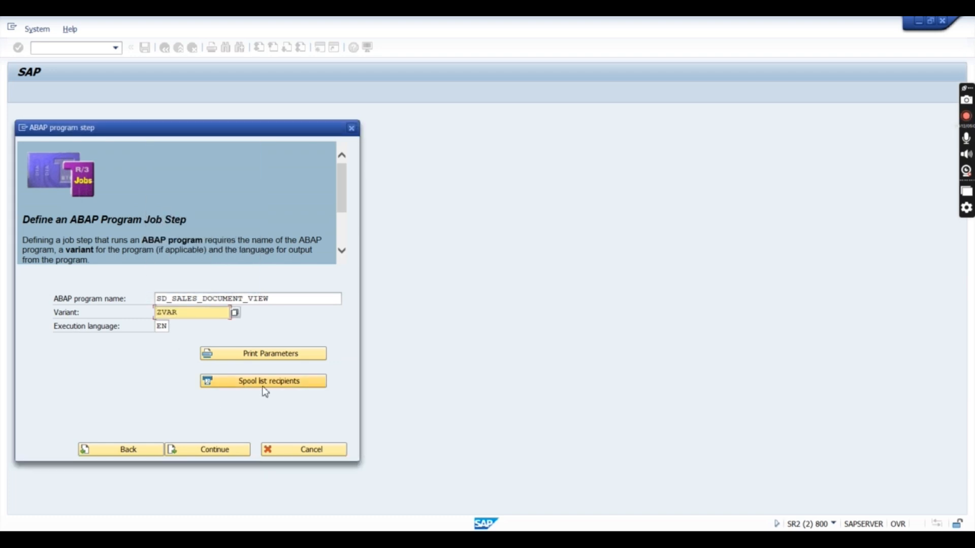
{"action": "mouse_move", "coordinate": [244, 389]}
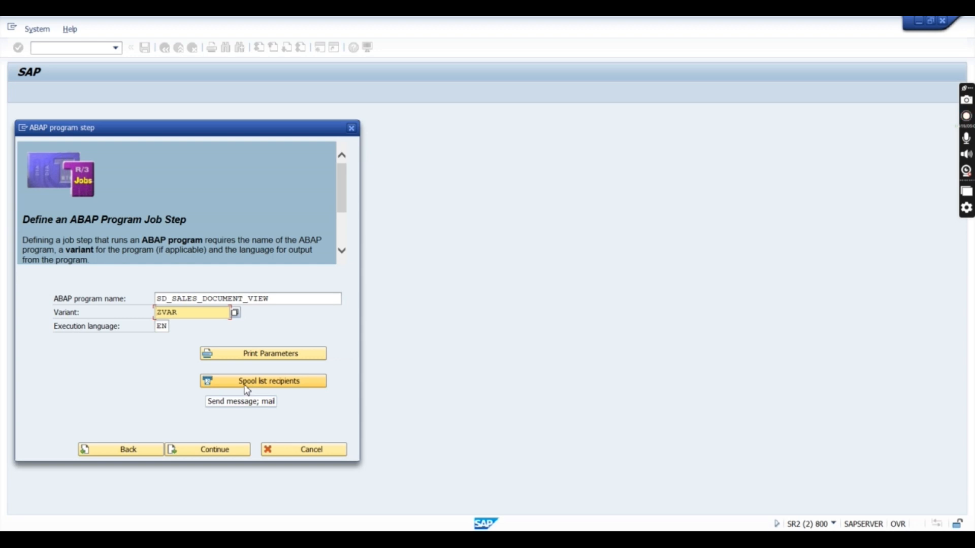
Step: Enter recipient 253320 for the spool list
{"action": "left_click", "coordinate": [263, 380]}
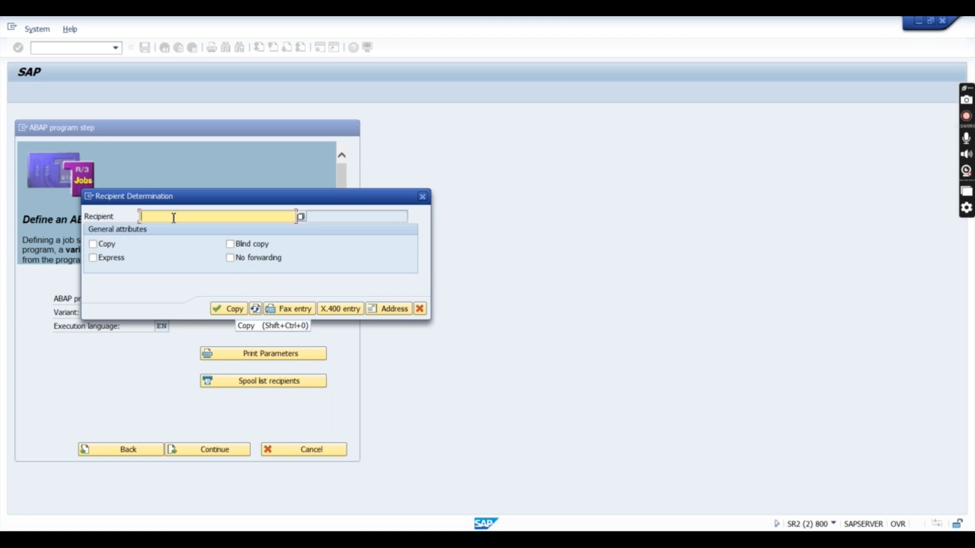
{"action": "mouse_move", "coordinate": [200, 231]}
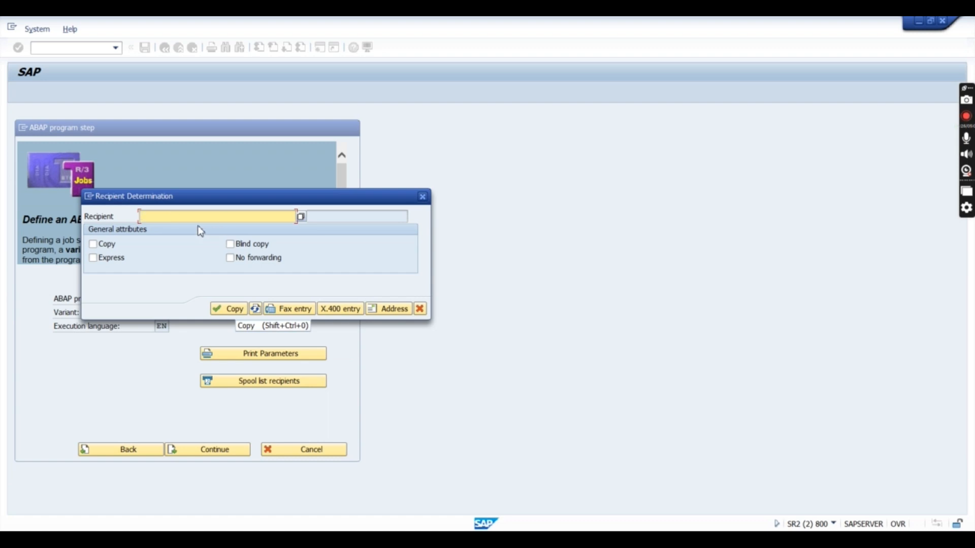
{"action": "type", "text": "2"}
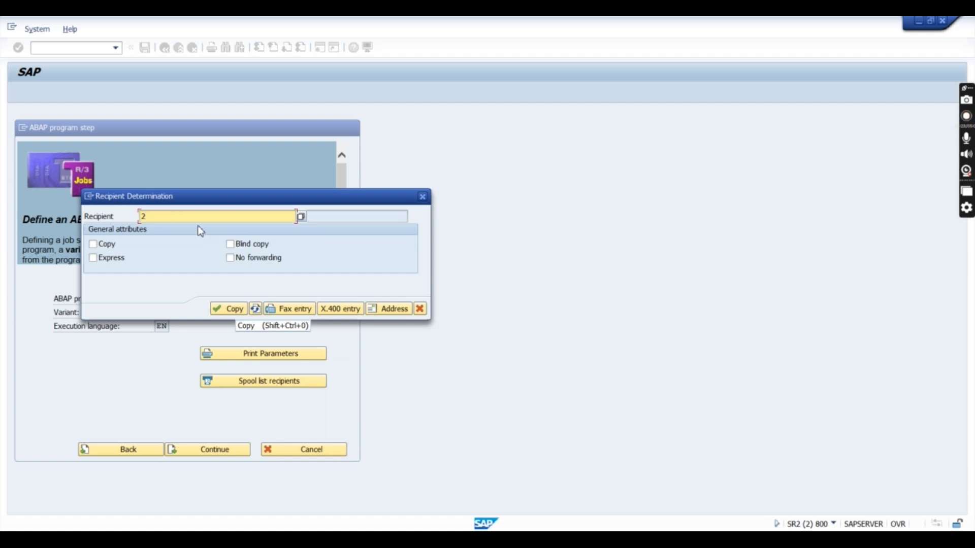
{"action": "type", "text": "53320"}
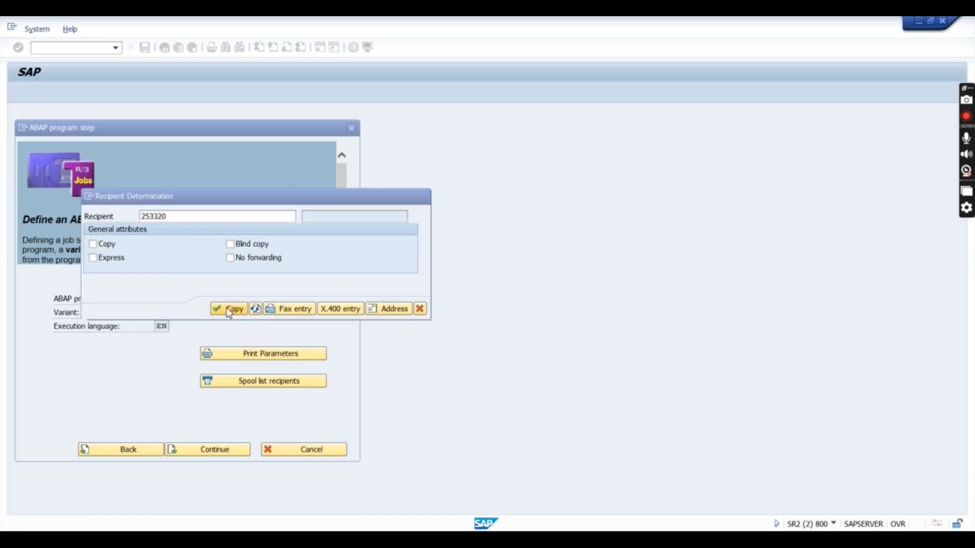
{"action": "left_click", "coordinate": [230, 309]}
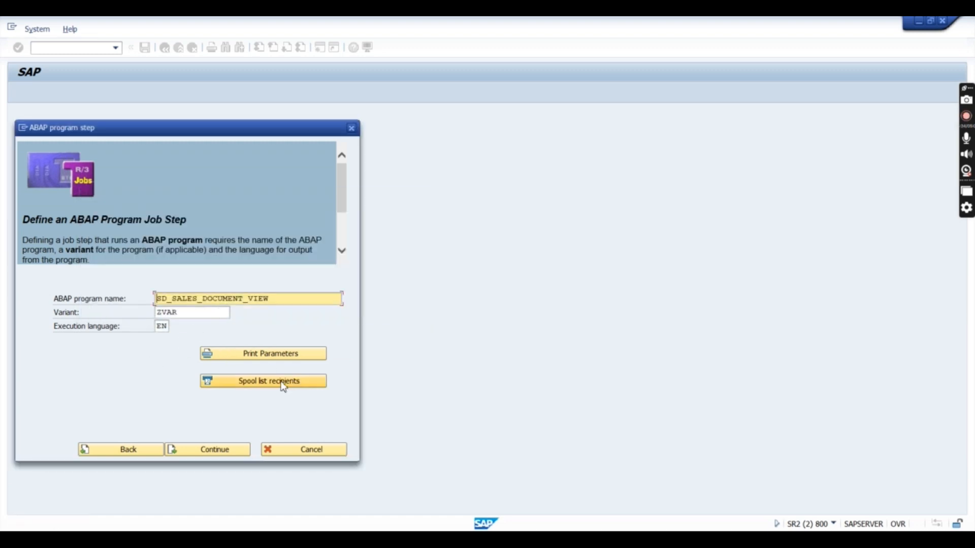
Step: Look up recipient 253320 among internal users in the recipient lookup
{"action": "left_click", "coordinate": [262, 381]}
{"action": "type", "text": "253320"}
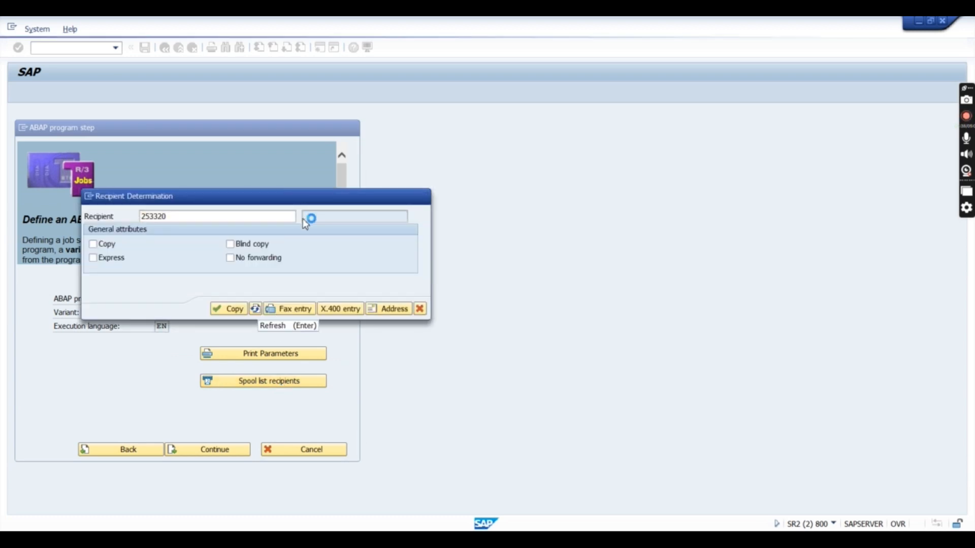
{"action": "left_click", "coordinate": [314, 217]}
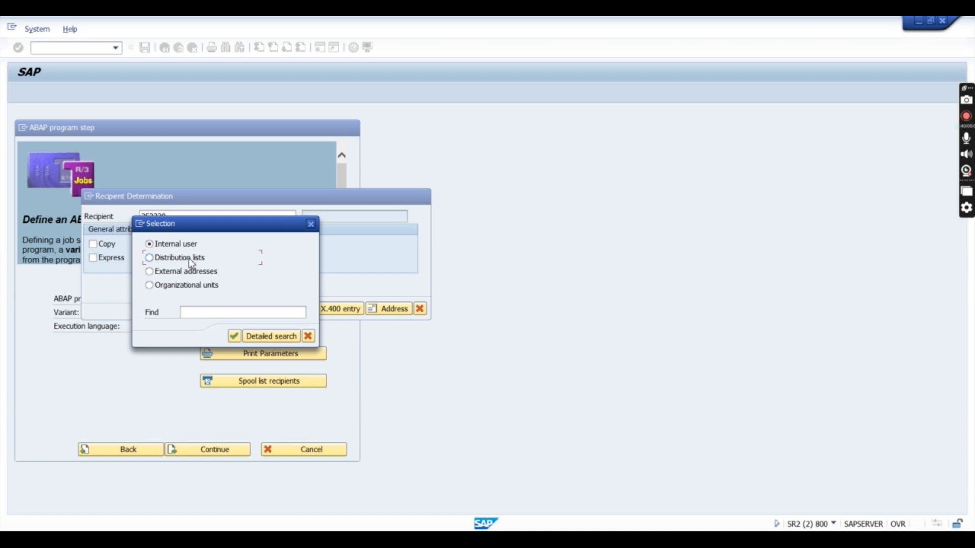
{"action": "left_click", "coordinate": [150, 258]}
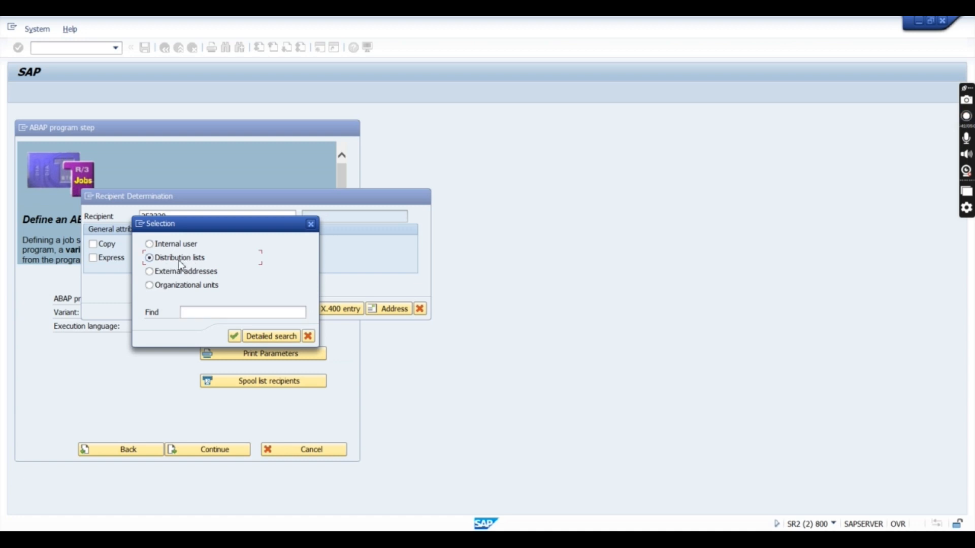
{"action": "mouse_move", "coordinate": [176, 252]}
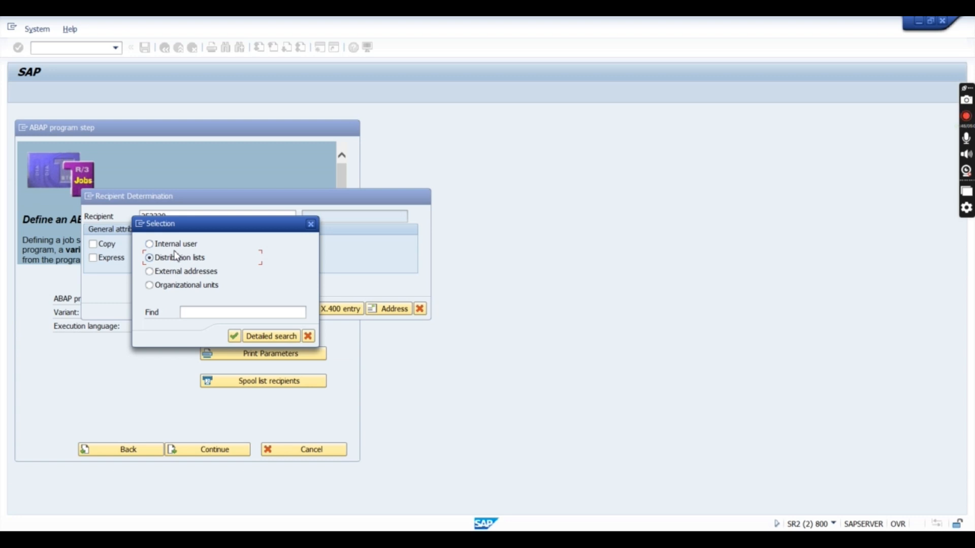
{"action": "mouse_move", "coordinate": [215, 296]}
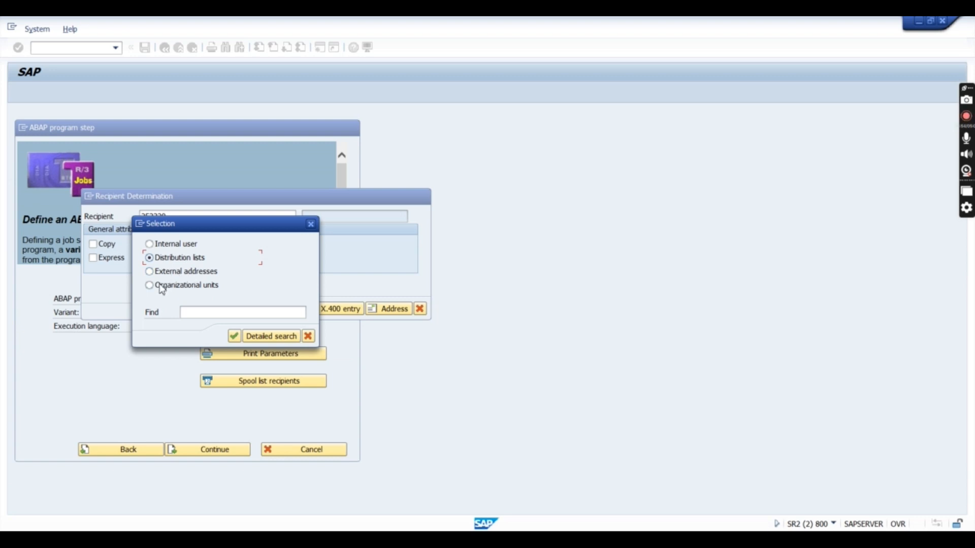
{"action": "left_click", "coordinate": [147, 244]}
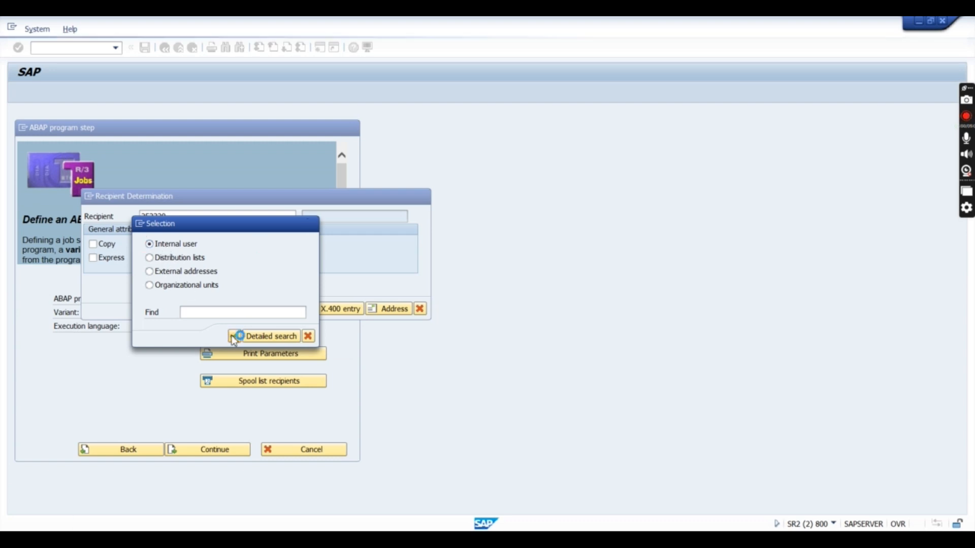
{"action": "type", "text": "253320"}
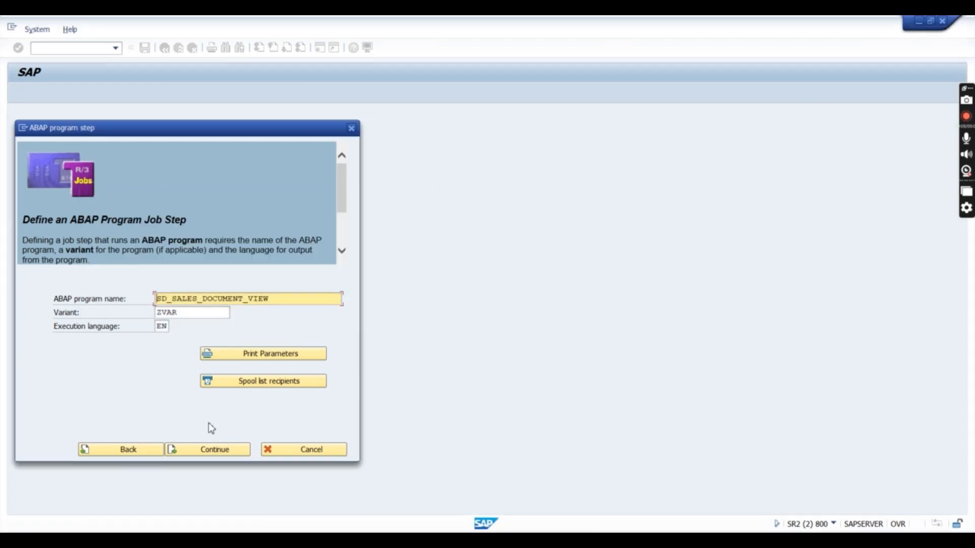
Step: Finish the program step and reach the multi-step option with no extra steps
{"action": "left_click", "coordinate": [207, 450]}
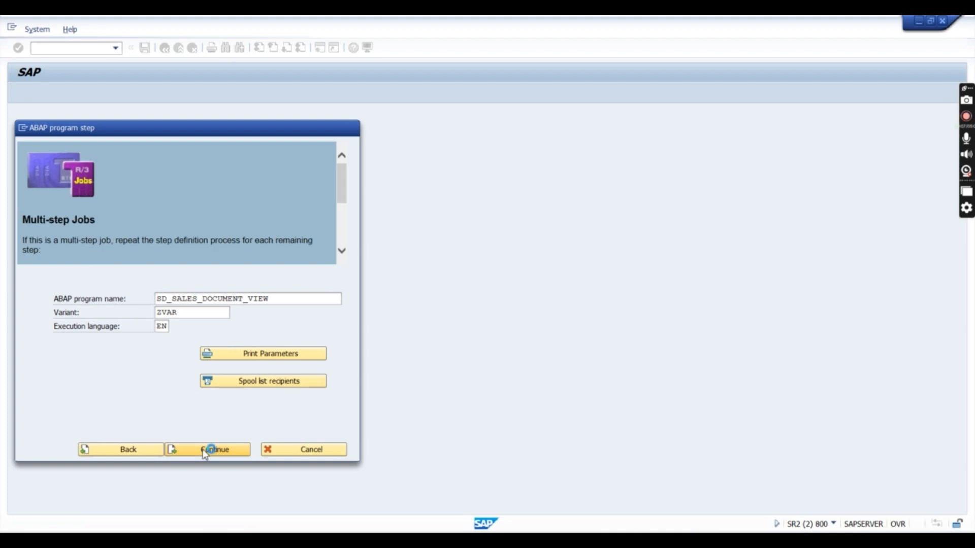
{"action": "left_click", "coordinate": [209, 449]}
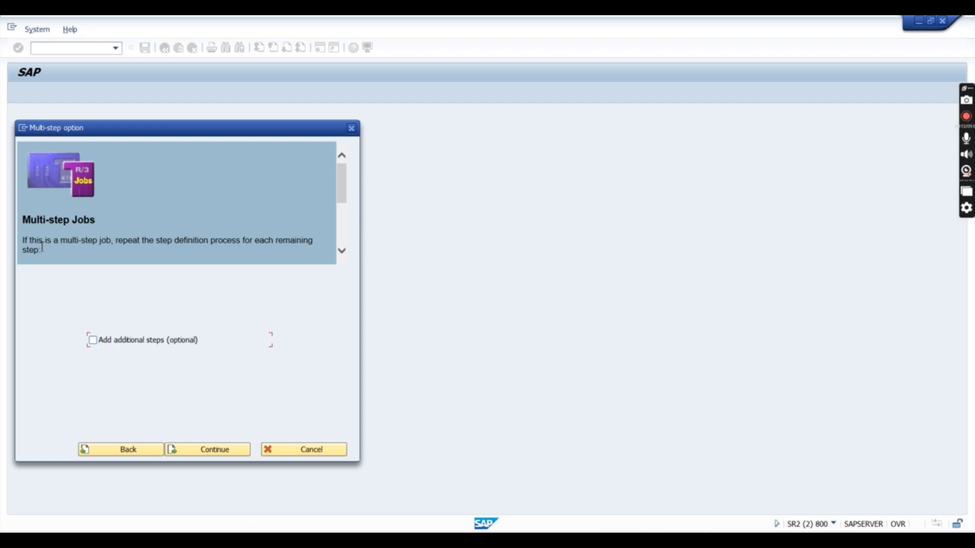
{"action": "mouse_move", "coordinate": [61, 267]}
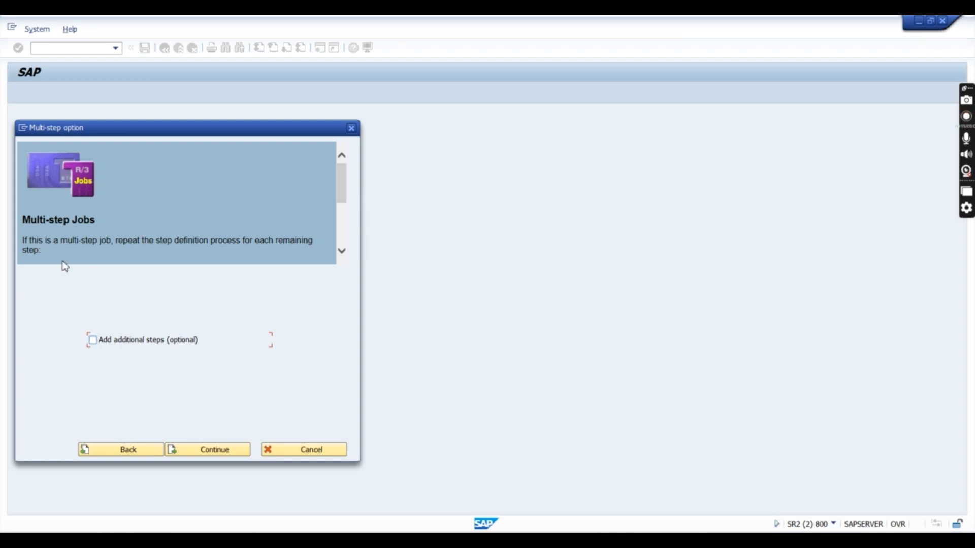
{"action": "mouse_move", "coordinate": [105, 343]}
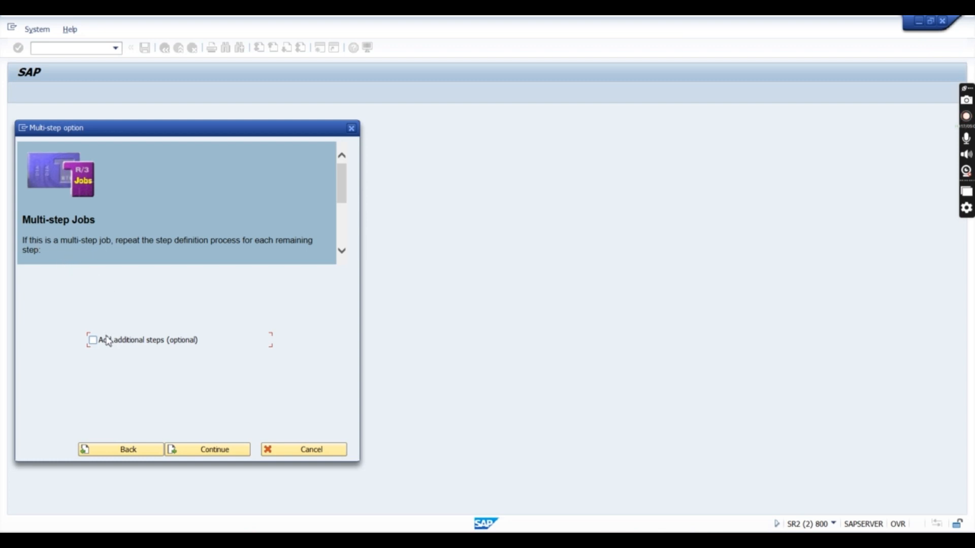
{"action": "mouse_move", "coordinate": [122, 334]}
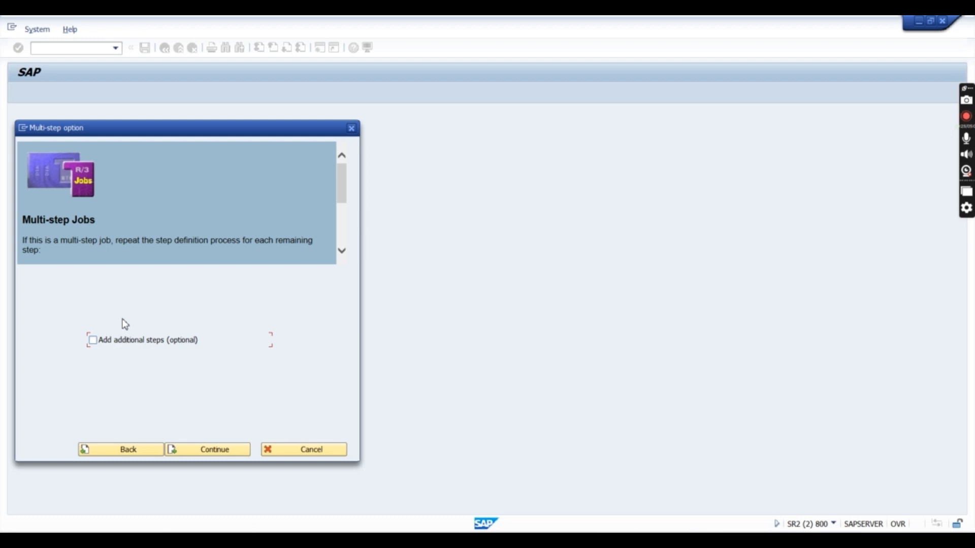
{"action": "mouse_move", "coordinate": [162, 354]}
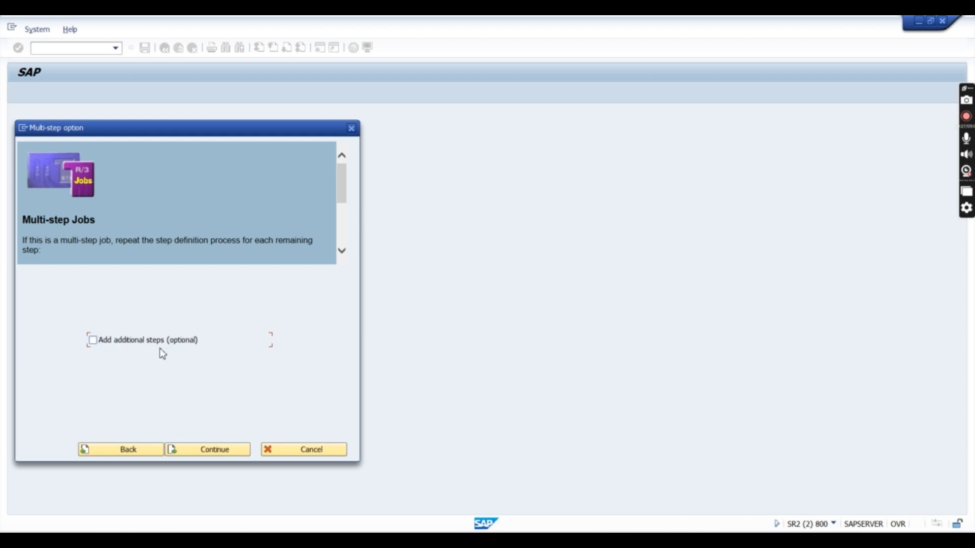
{"action": "mouse_move", "coordinate": [144, 354]}
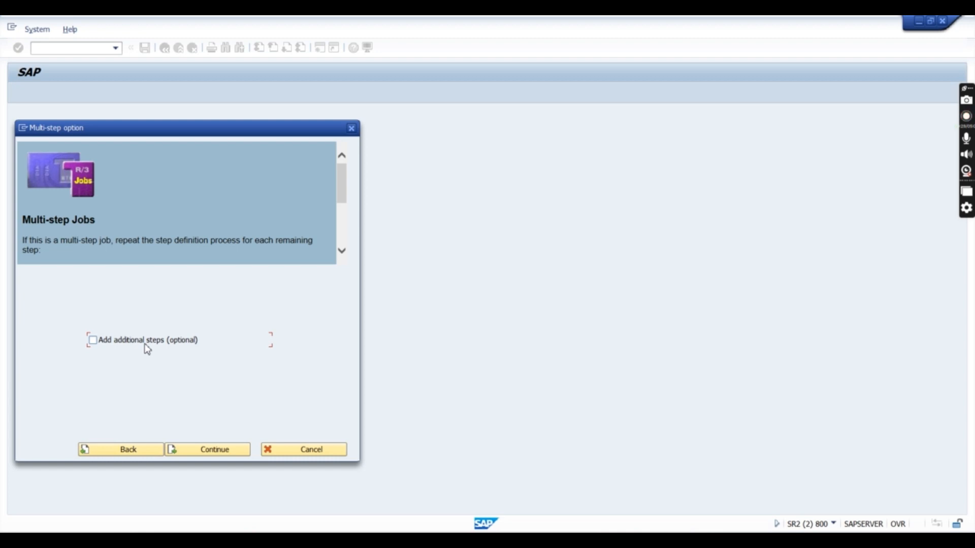
{"action": "mouse_move", "coordinate": [185, 326]}
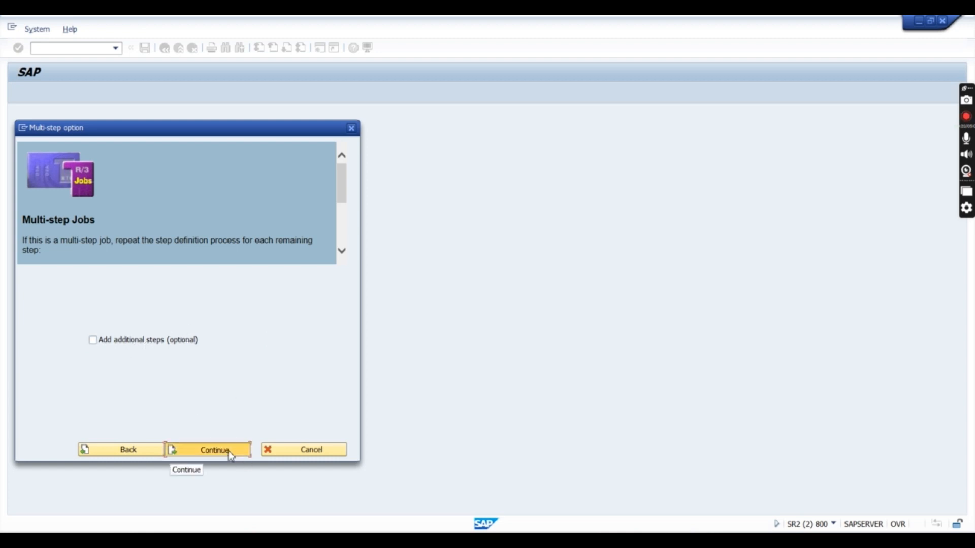
Step: Set the job to start immediately and mark it as periodic
{"action": "left_click", "coordinate": [211, 449]}
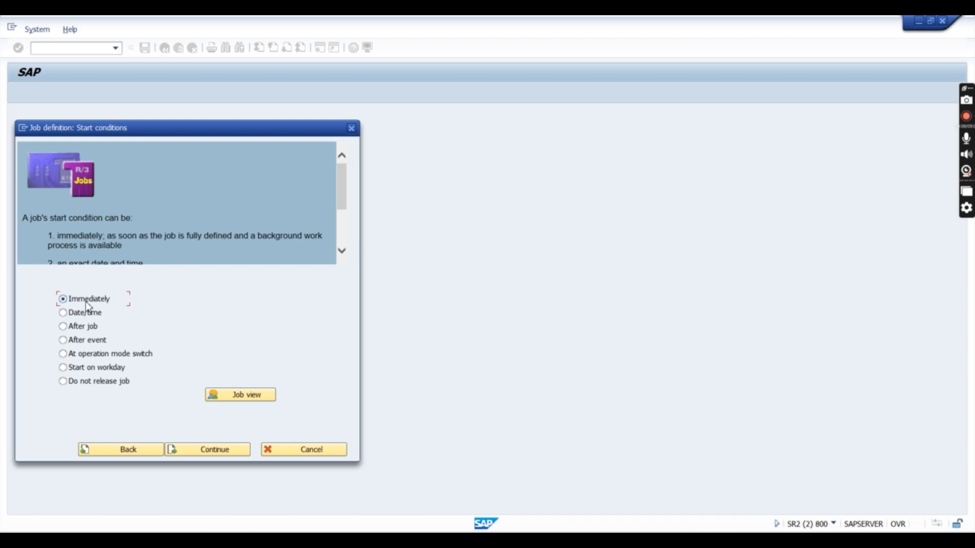
{"action": "mouse_move", "coordinate": [183, 368]}
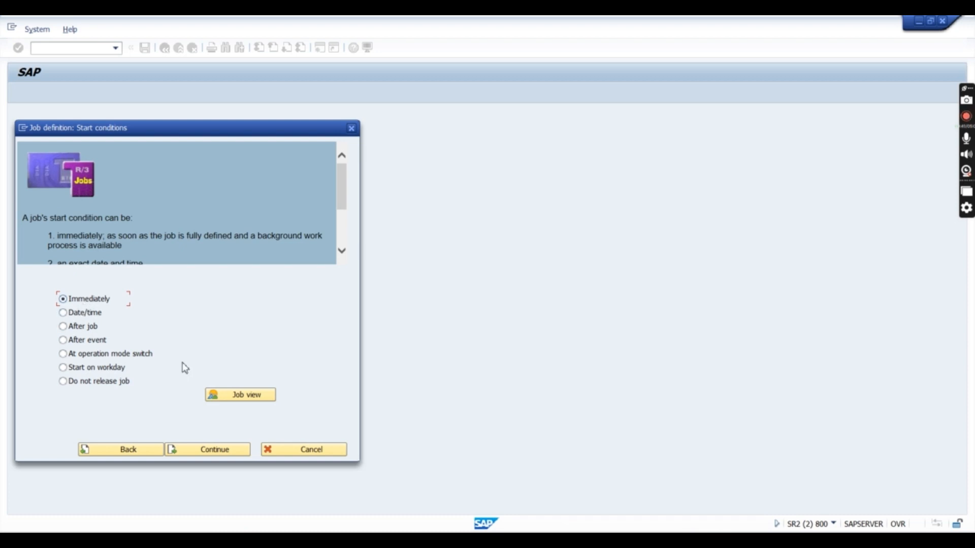
{"action": "mouse_move", "coordinate": [75, 312]}
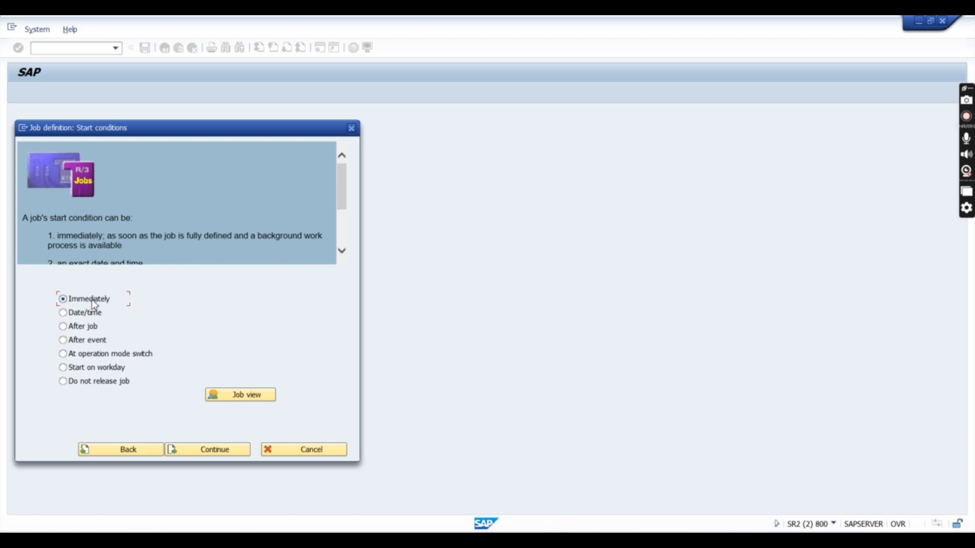
{"action": "mouse_move", "coordinate": [132, 395]}
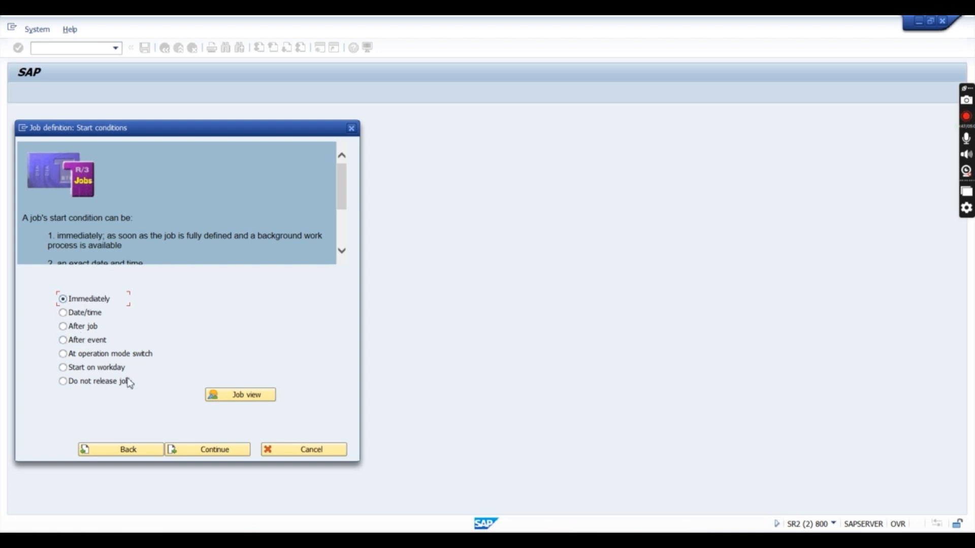
{"action": "mouse_move", "coordinate": [214, 451]}
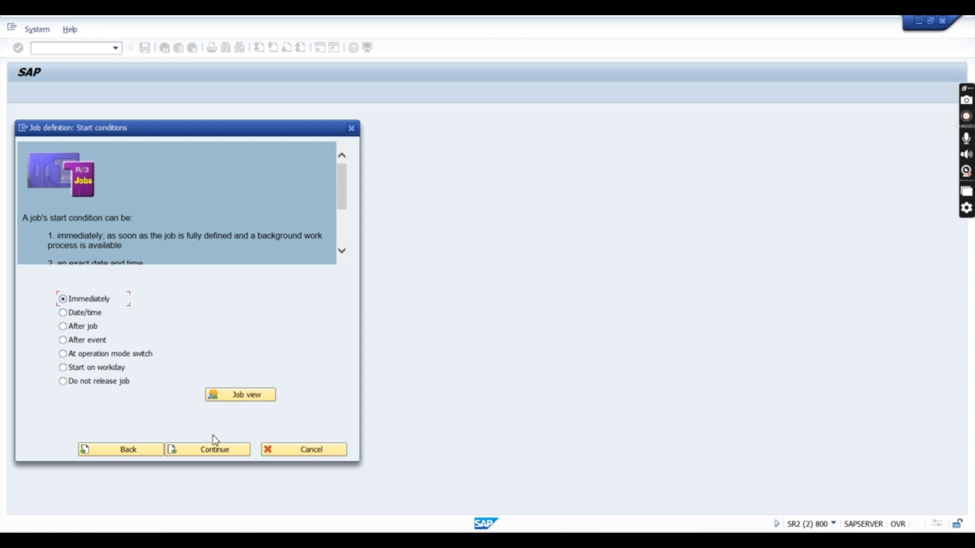
{"action": "left_click", "coordinate": [212, 450]}
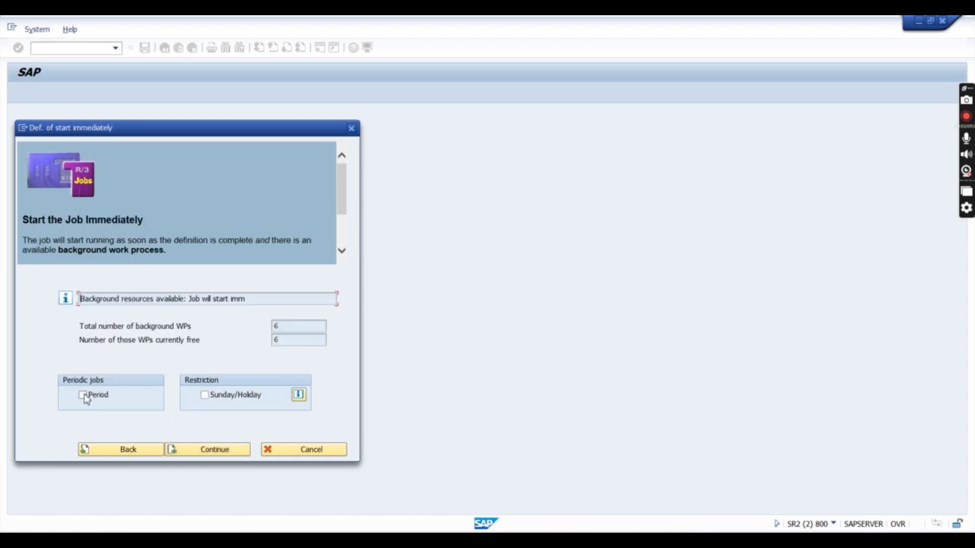
{"action": "left_click", "coordinate": [80, 396]}
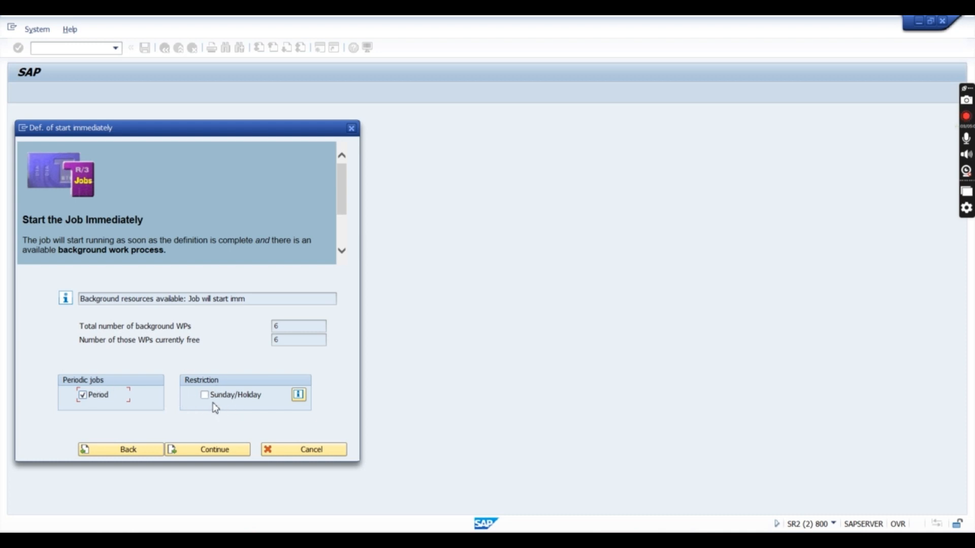
{"action": "mouse_move", "coordinate": [245, 414]}
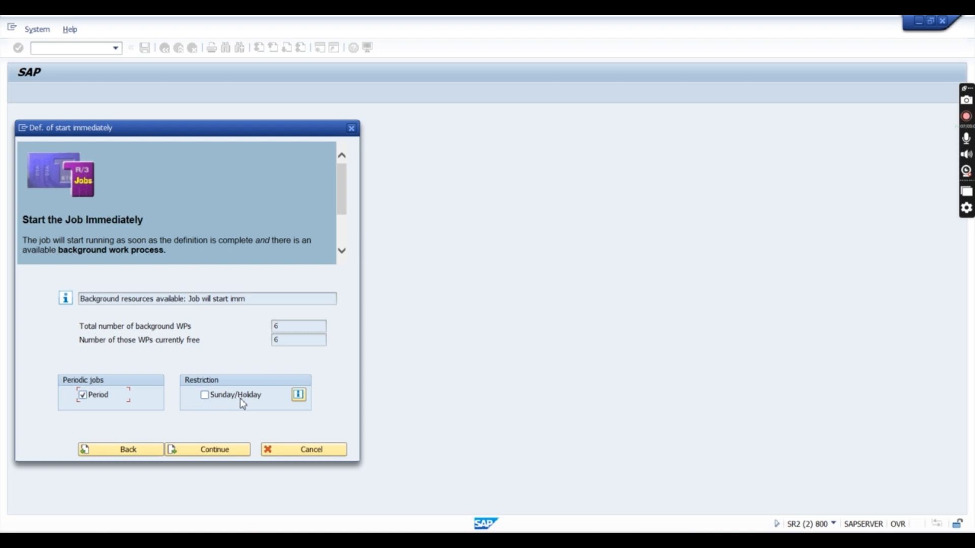
{"action": "mouse_move", "coordinate": [168, 409]}
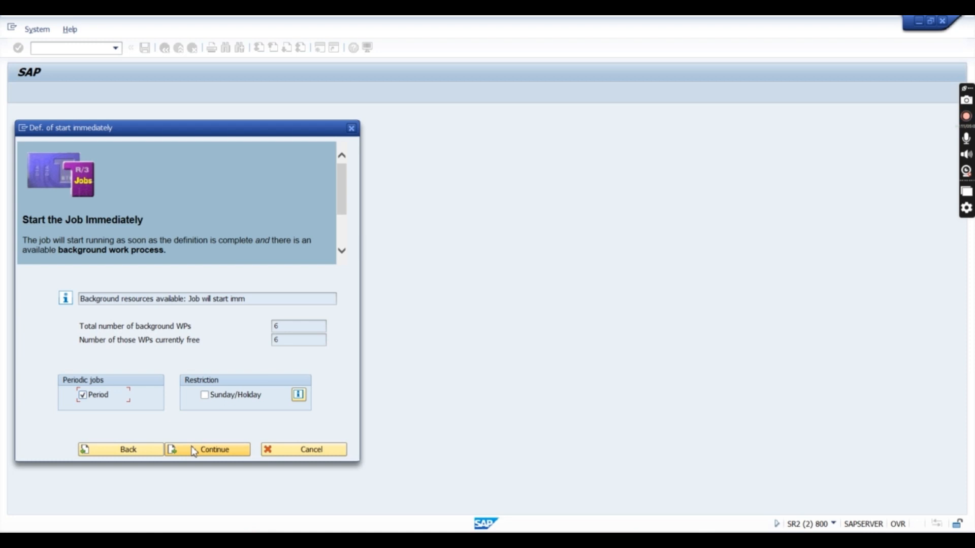
{"action": "left_click", "coordinate": [208, 449]}
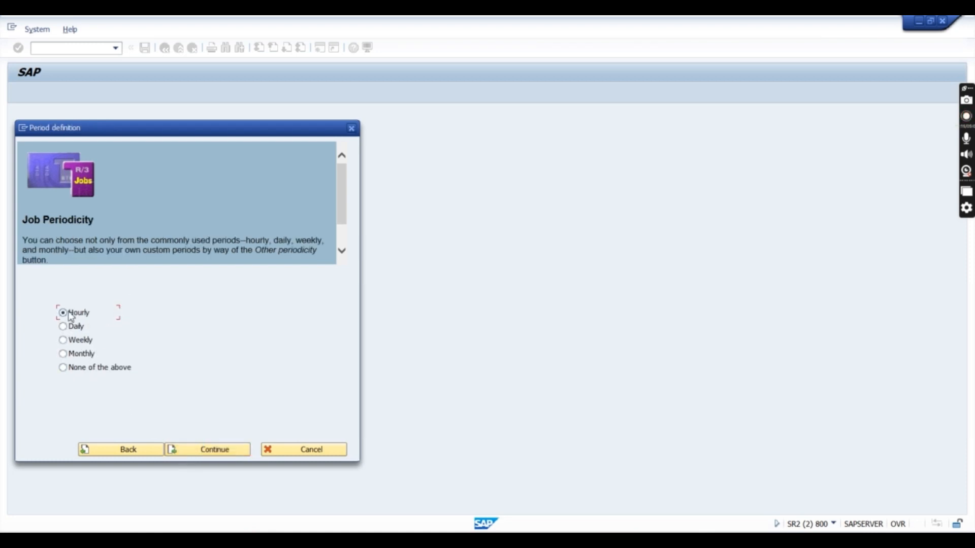
Step: Choose a daily period, cancelling the Other Period Definition popup
{"action": "left_click", "coordinate": [62, 326]}
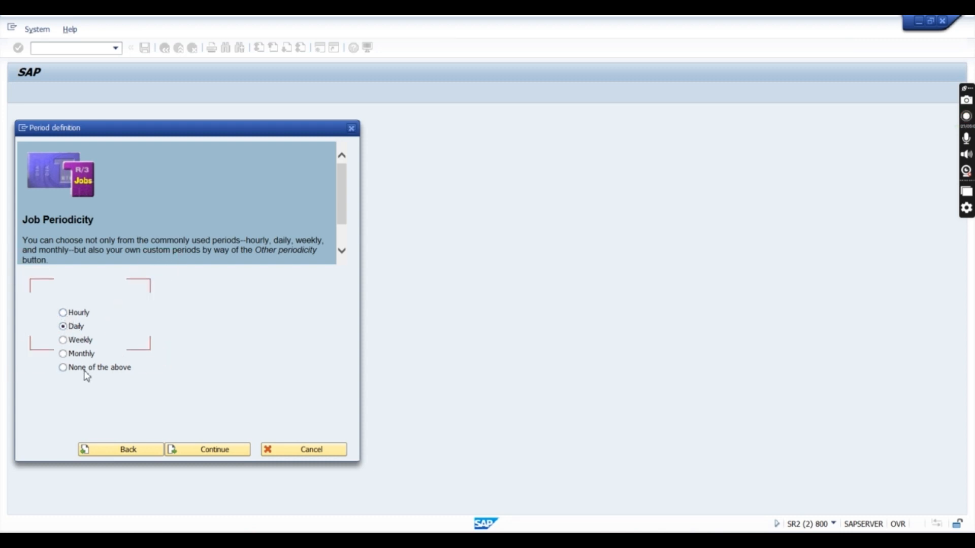
{"action": "left_click", "coordinate": [63, 368]}
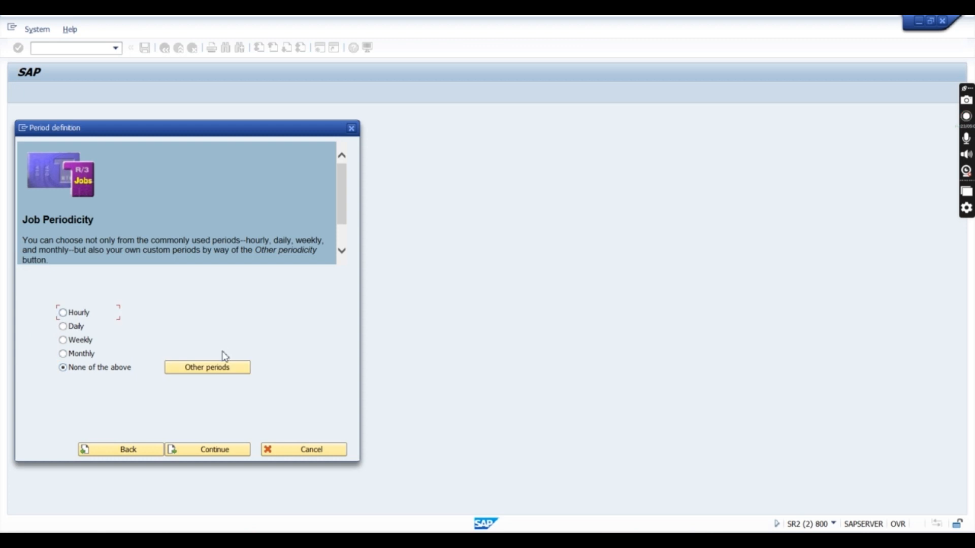
{"action": "left_click", "coordinate": [207, 367]}
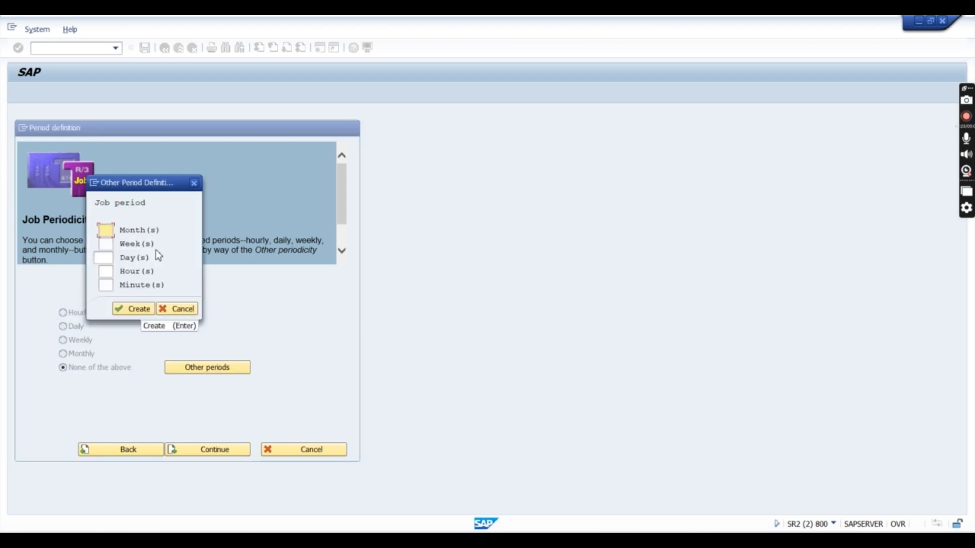
{"action": "mouse_move", "coordinate": [104, 245]}
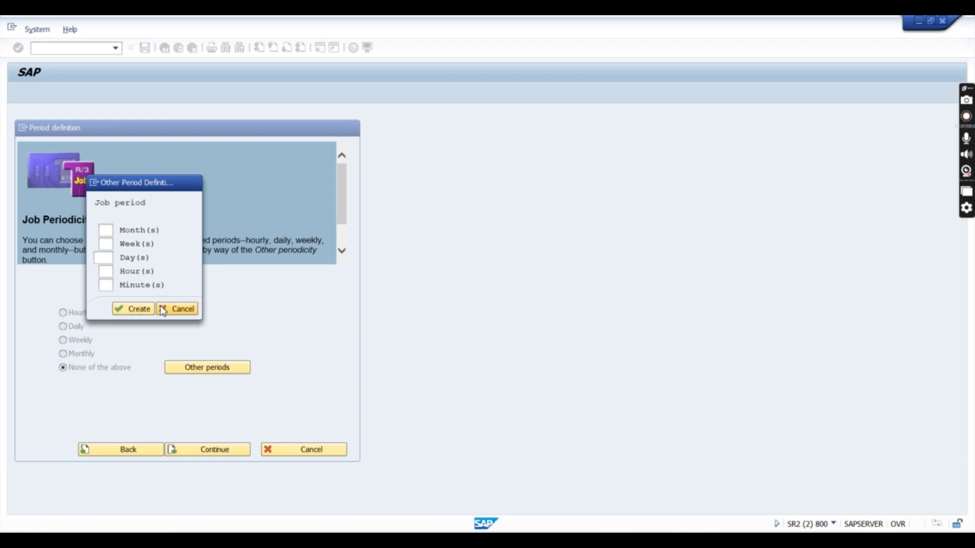
{"action": "left_click", "coordinate": [182, 309]}
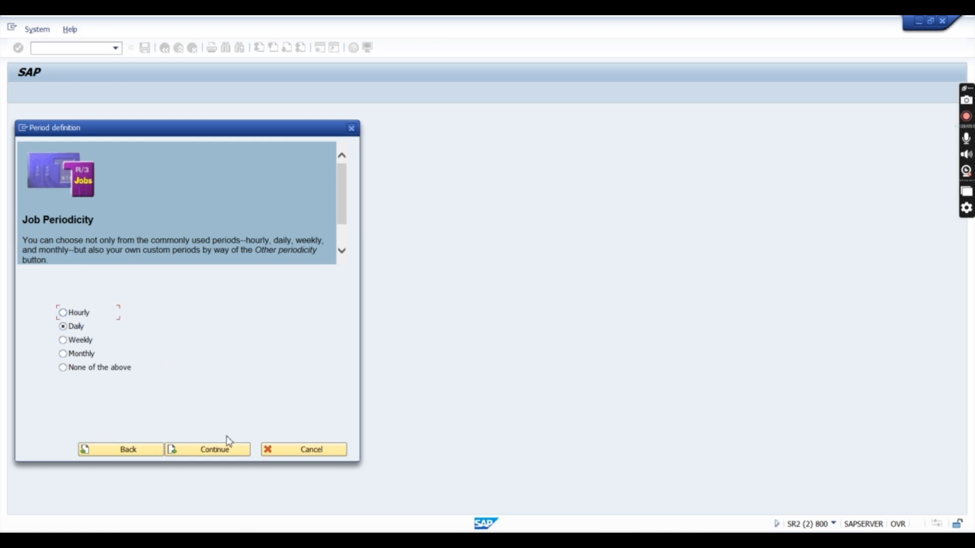
{"action": "left_click", "coordinate": [207, 449]}
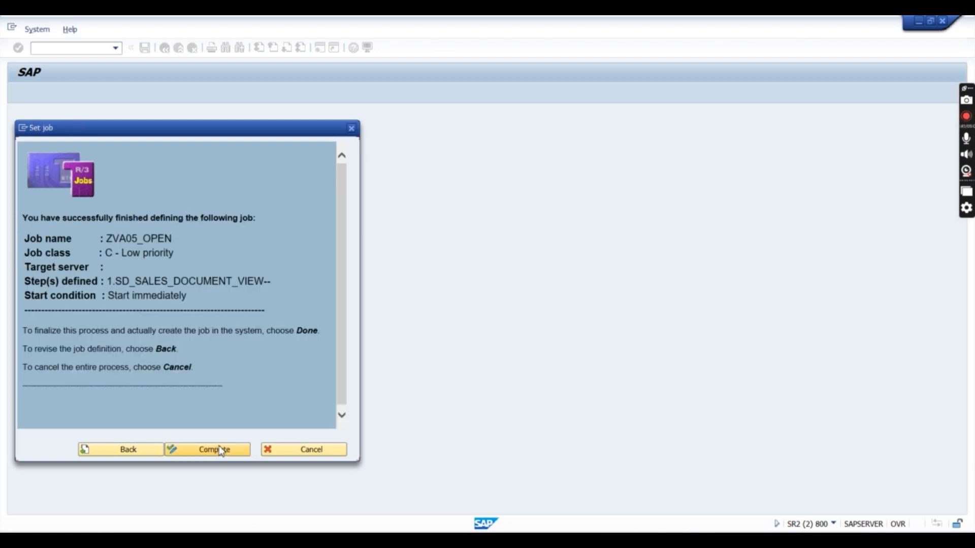
Step: Complete the SM36 wizard summary to create background job ZVA05_OPEN
{"action": "left_click", "coordinate": [211, 449]}
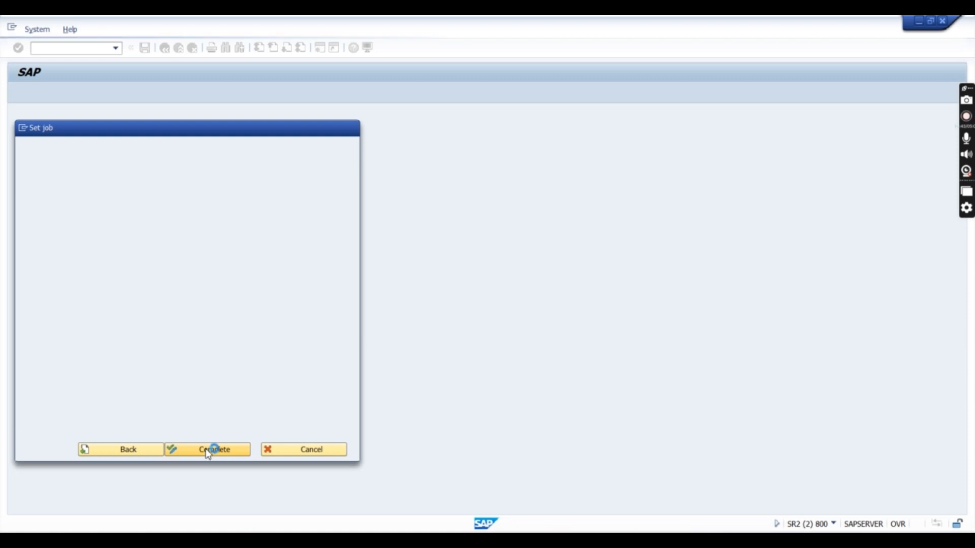
{"action": "left_click", "coordinate": [208, 450]}
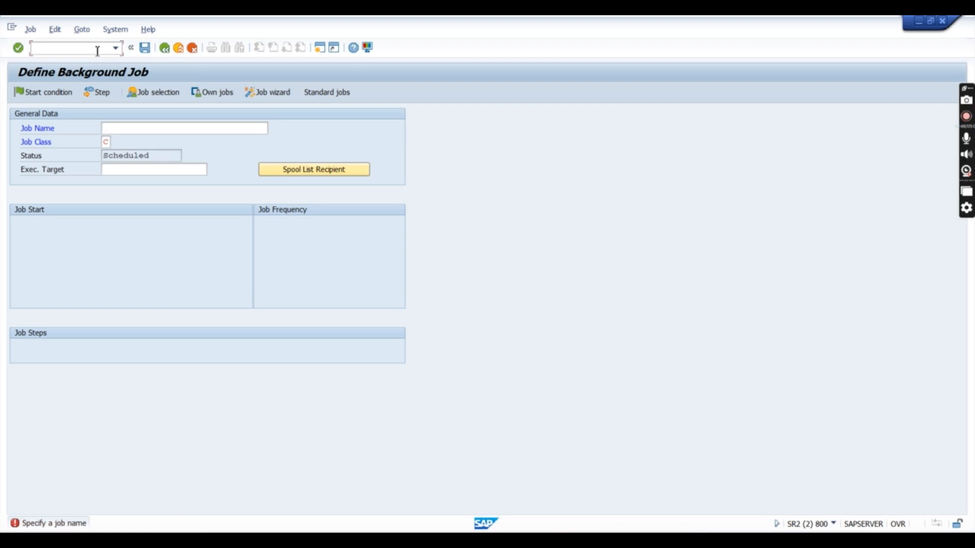
Step: List the background jobs in SM37 to confirm ZVA05_OPEN has finished
{"action": "type", "text": "/nsm37"}
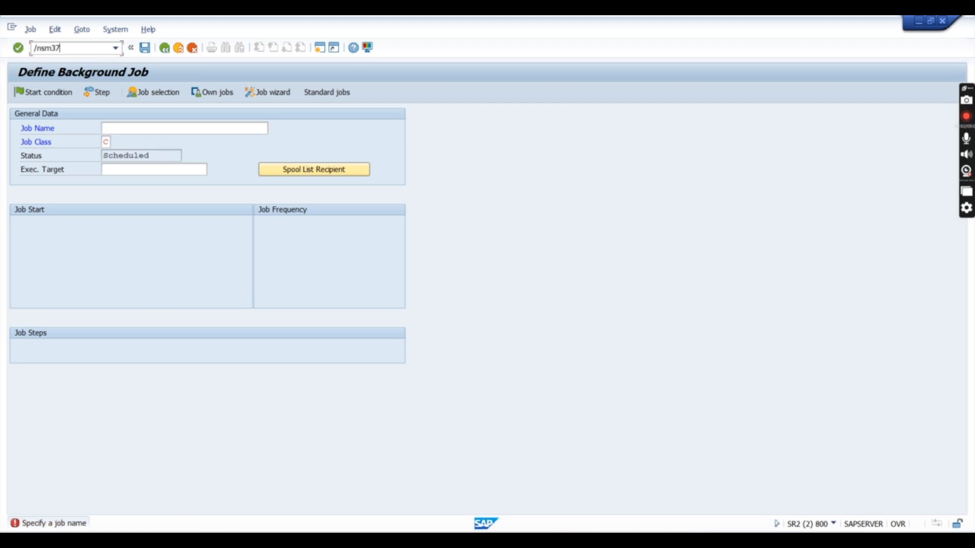
{"action": "key", "text": "Enter"}
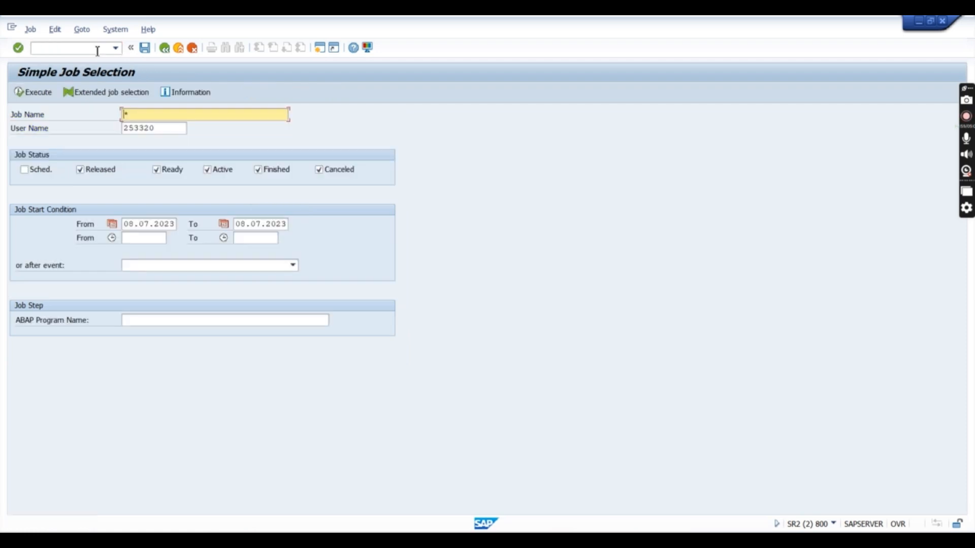
{"action": "mouse_move", "coordinate": [34, 92]}
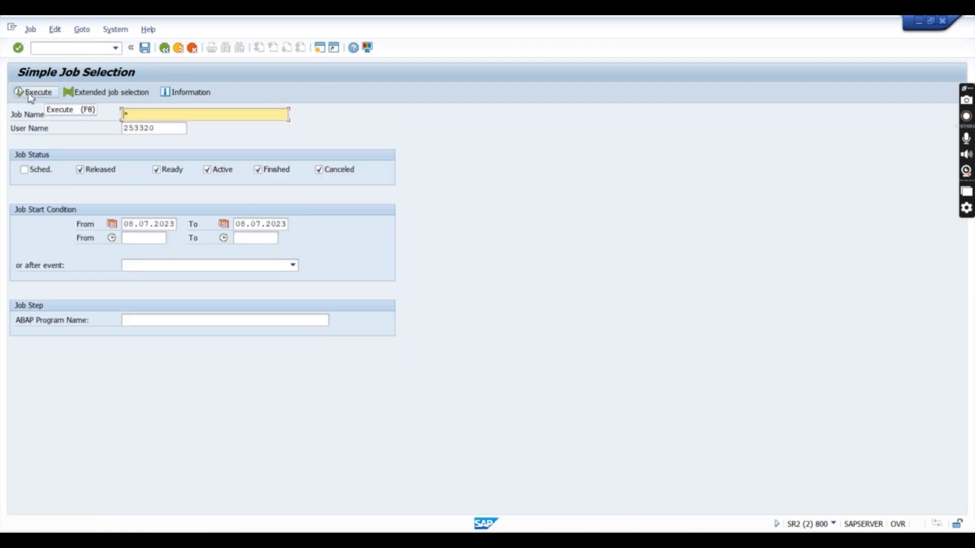
{"action": "left_click", "coordinate": [33, 92]}
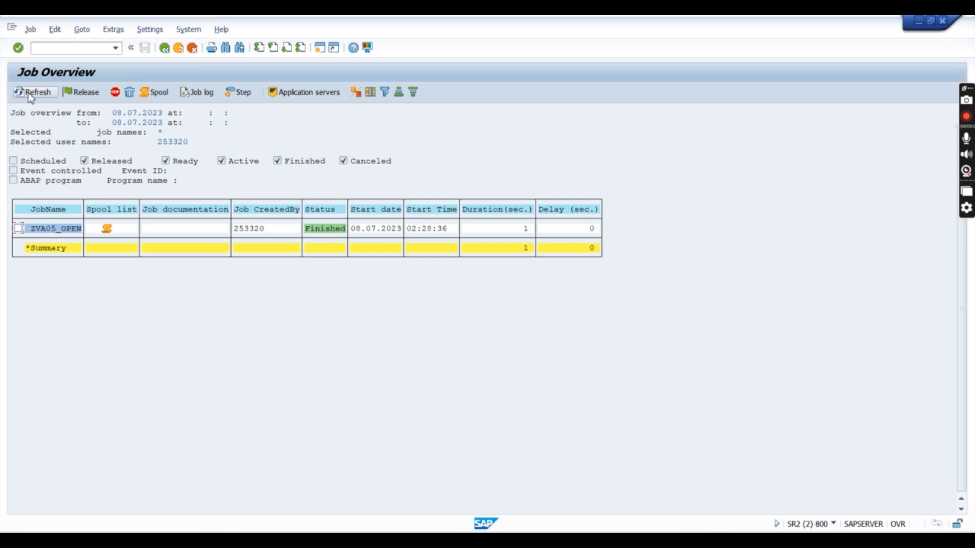
{"action": "mouse_move", "coordinate": [230, 199]}
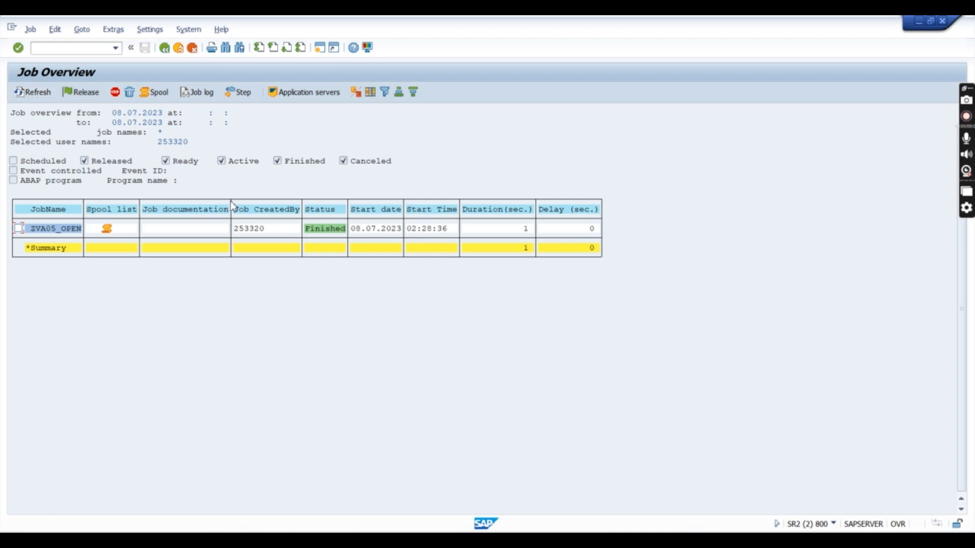
{"action": "mouse_move", "coordinate": [129, 234]}
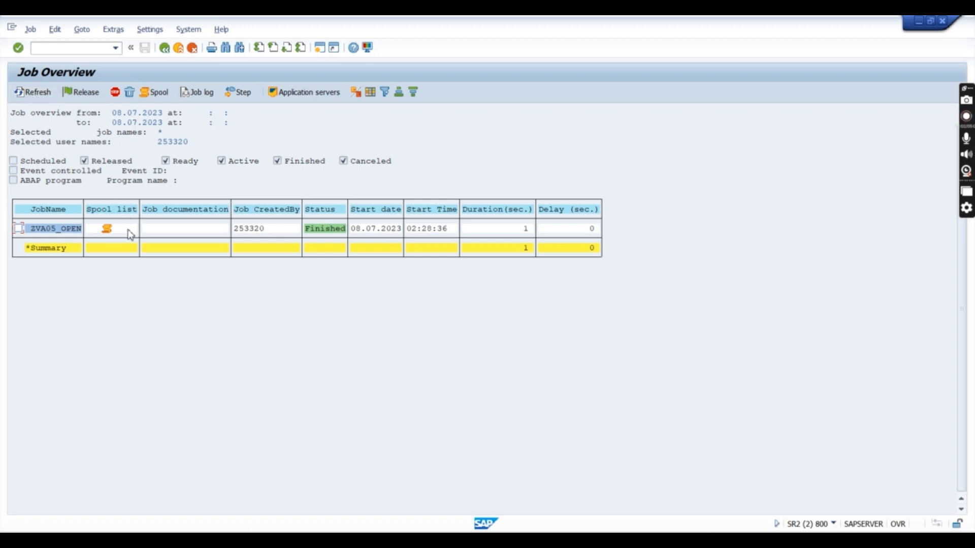
Step: Select the ZVA05_OPEN job and display its spool request list
{"action": "left_click", "coordinate": [105, 228]}
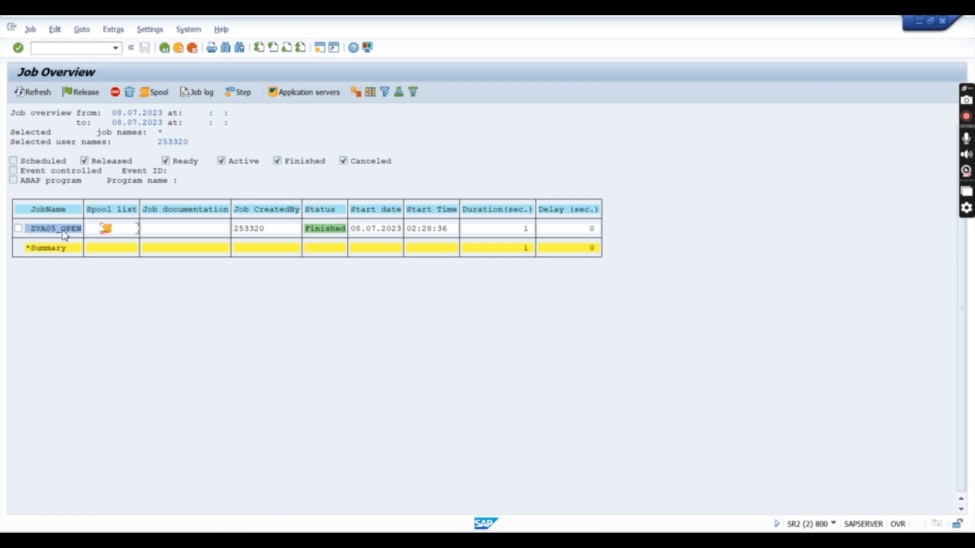
{"action": "left_click", "coordinate": [17, 228]}
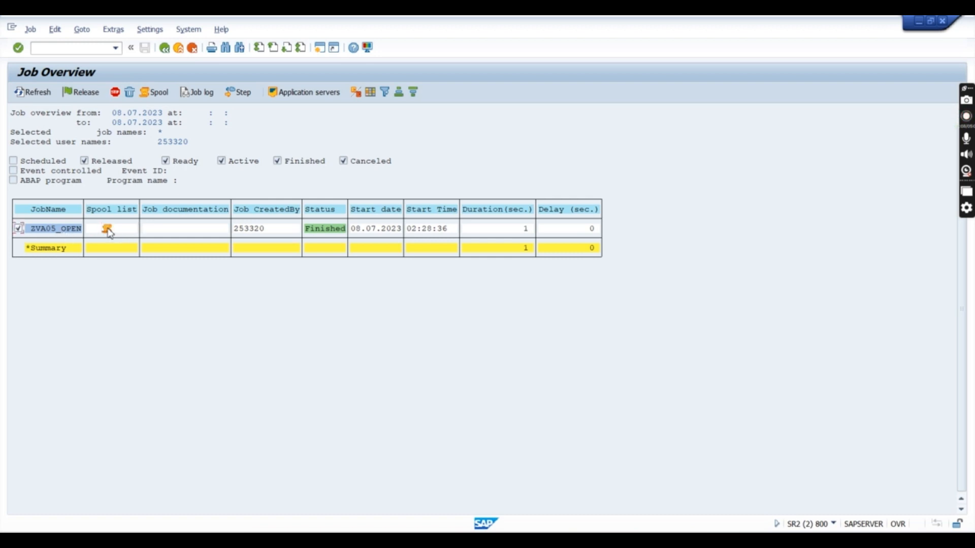
{"action": "left_click", "coordinate": [107, 229]}
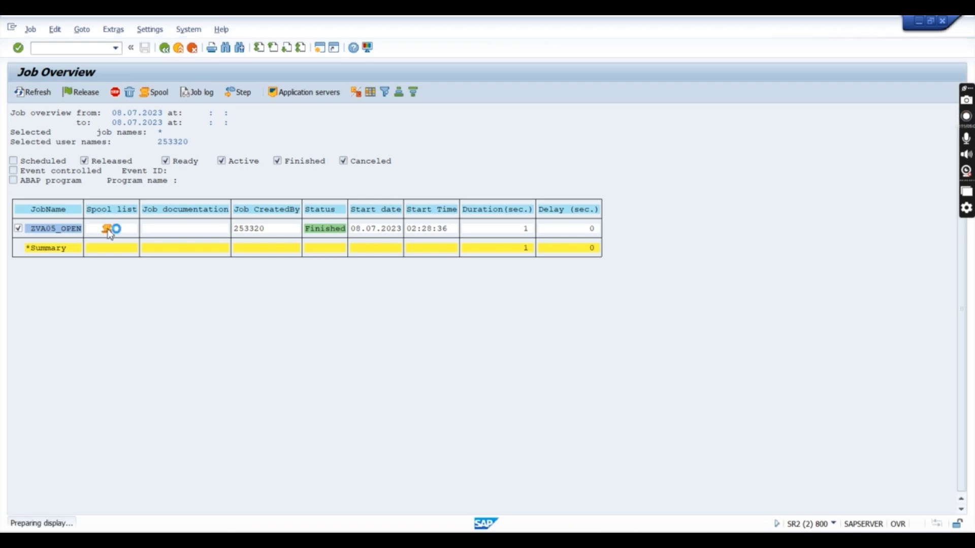
{"action": "left_click", "coordinate": [109, 229]}
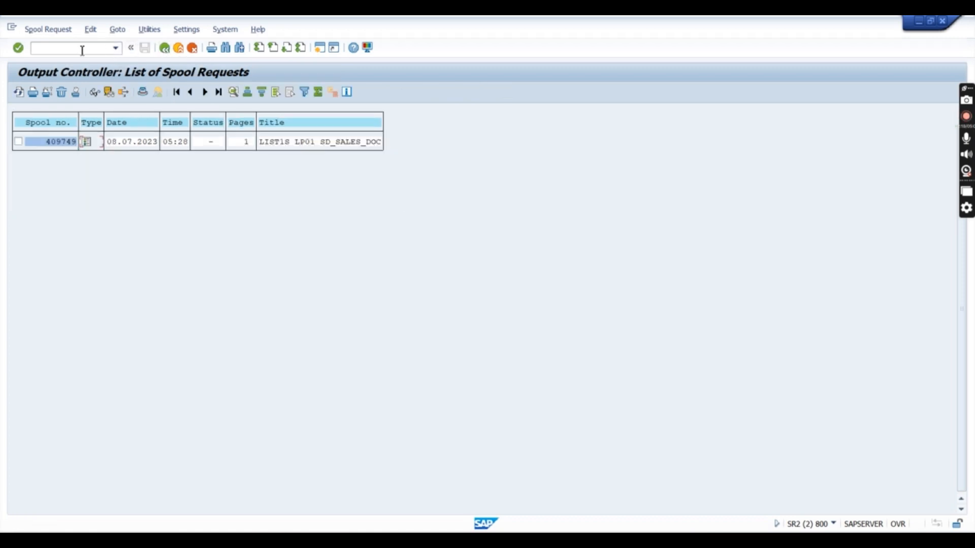
Step: Return to the main menu with /n and open the Business Workplace
{"action": "type", "text": "/n"}
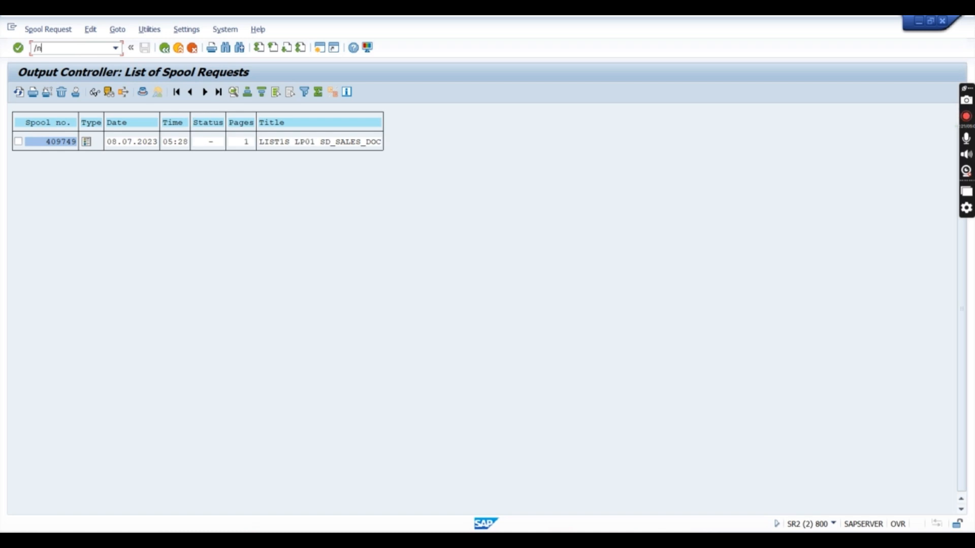
{"action": "key", "text": "Enter"}
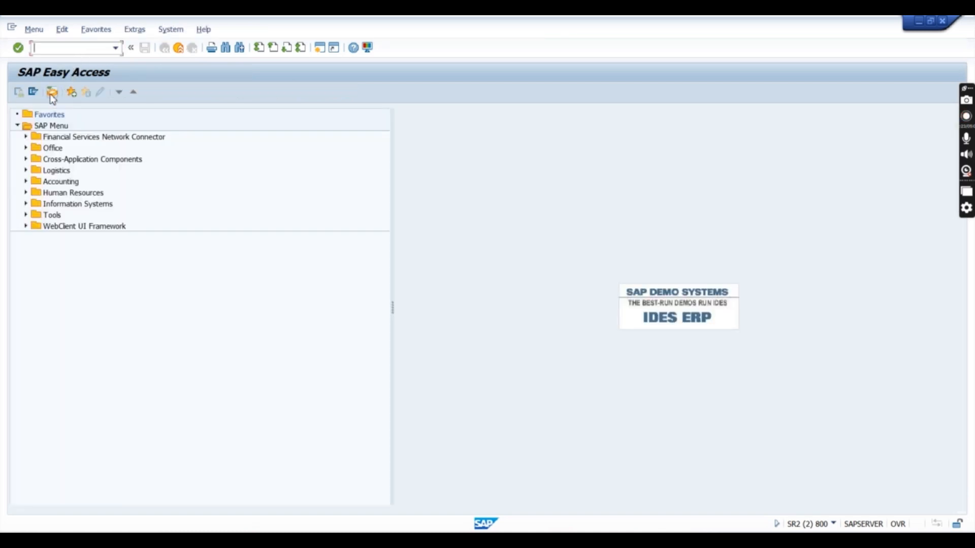
{"action": "left_click", "coordinate": [50, 91]}
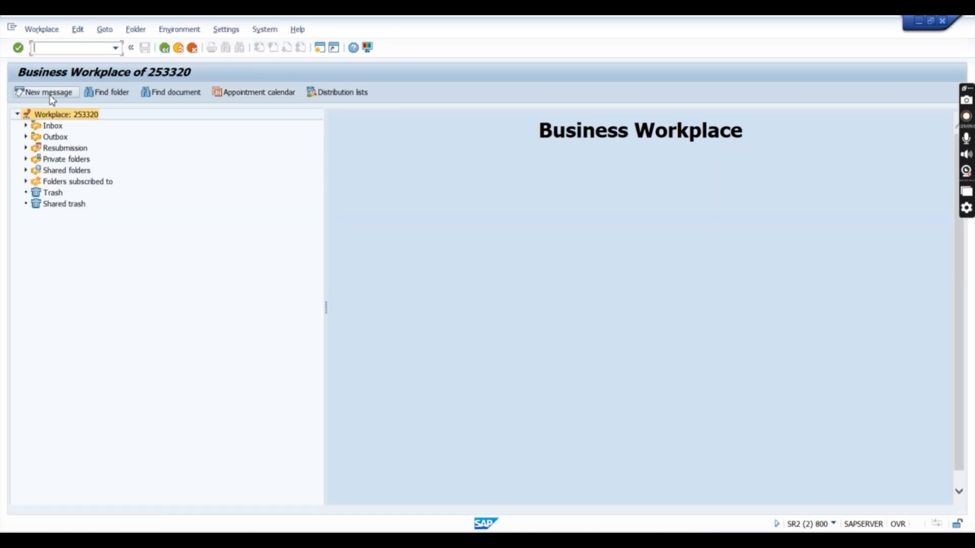
{"action": "mouse_move", "coordinate": [76, 198]}
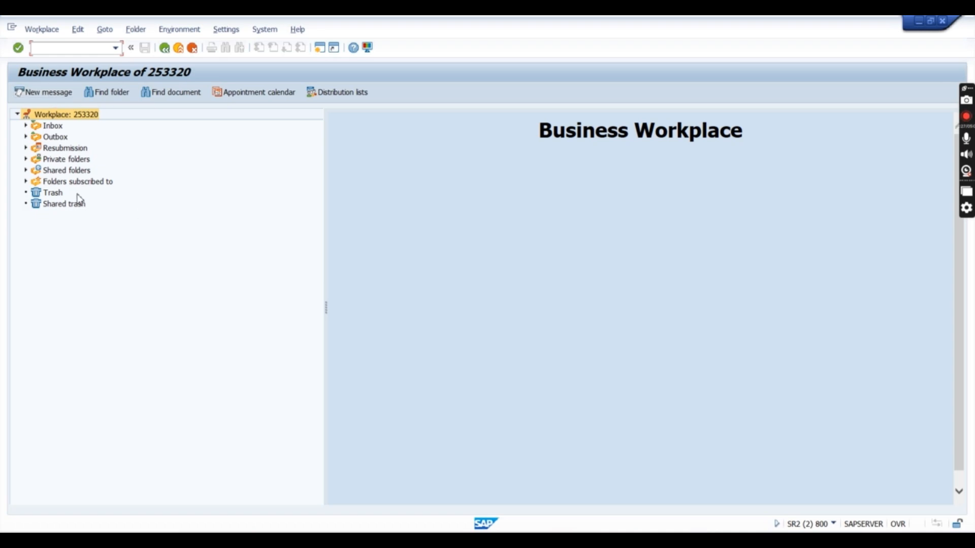
{"action": "mouse_move", "coordinate": [25, 131]}
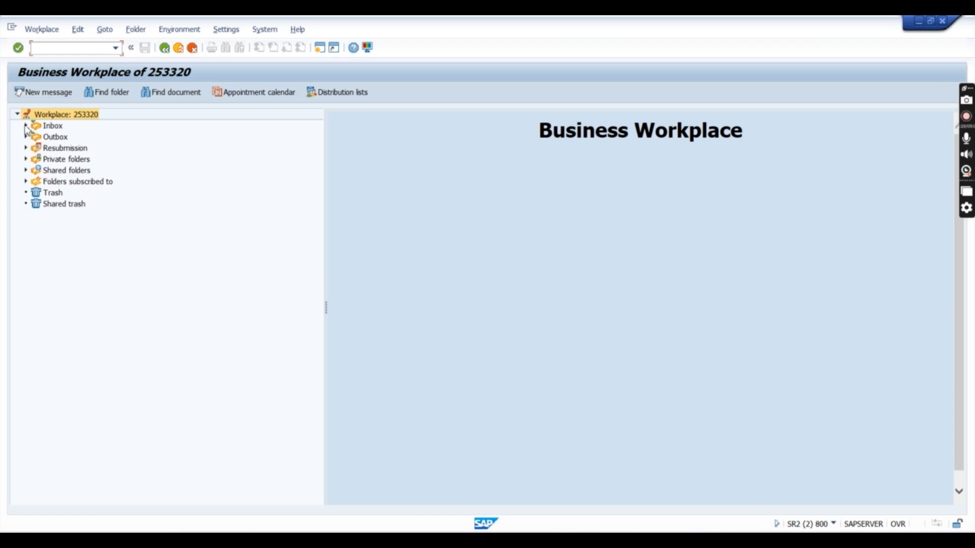
Step: Expand the Inbox, show Unread Documents, and open the Job ZVA05_OPEN spool attachment
{"action": "left_click", "coordinate": [26, 126]}
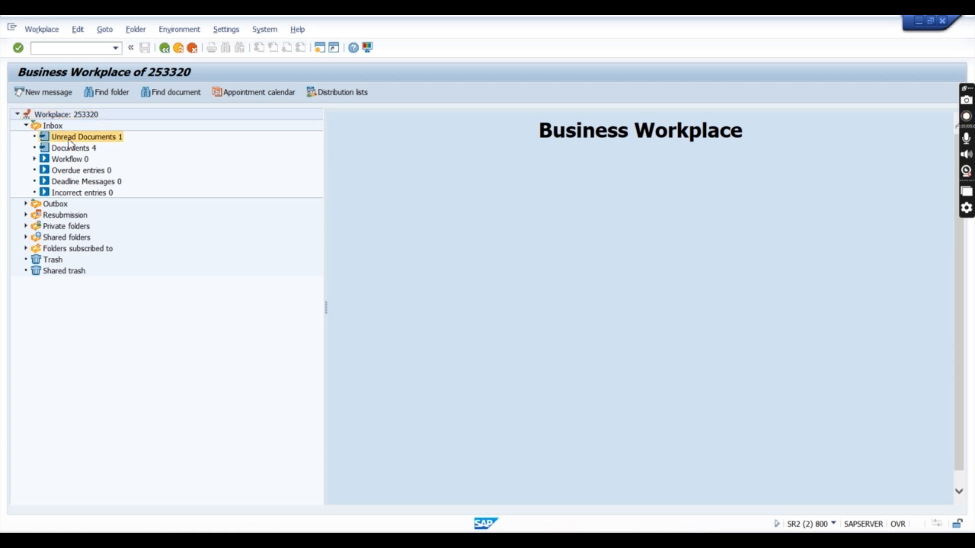
{"action": "left_click", "coordinate": [84, 136]}
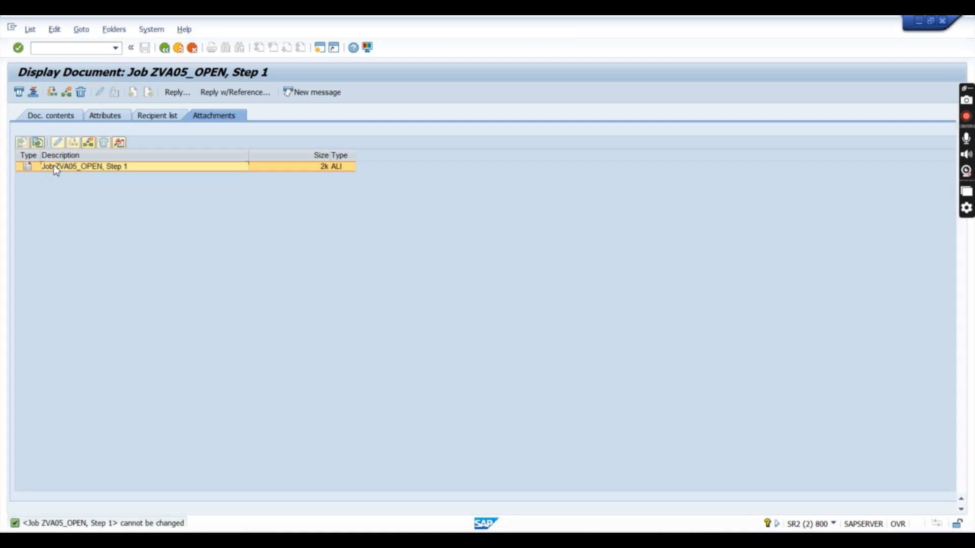
{"action": "double_click", "coordinate": [66, 166]}
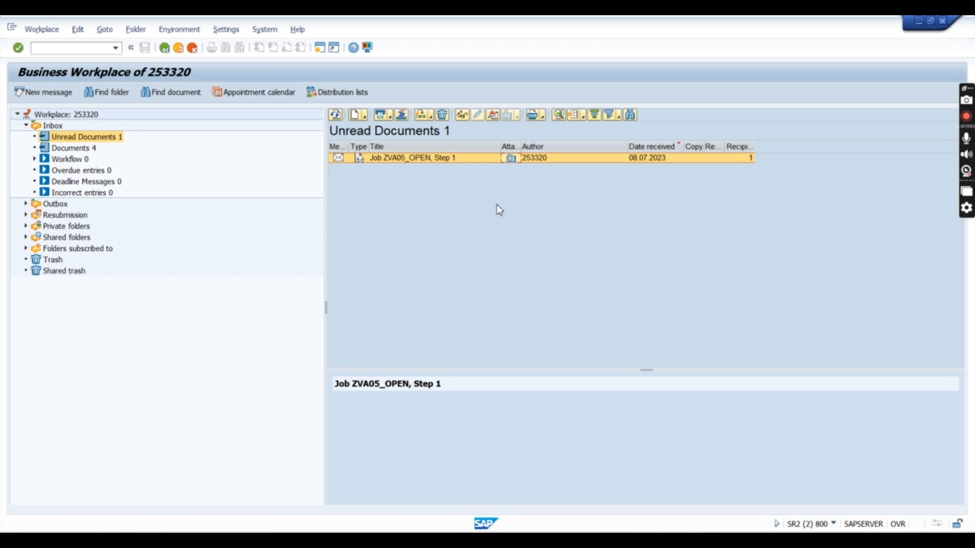
{"action": "mouse_move", "coordinate": [788, 200]}
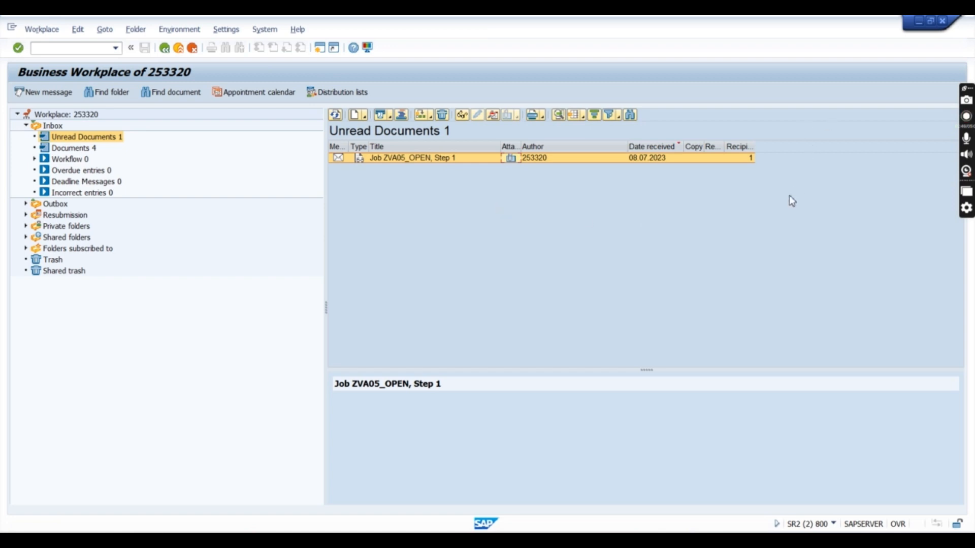
{"action": "mouse_move", "coordinate": [930, 123]}
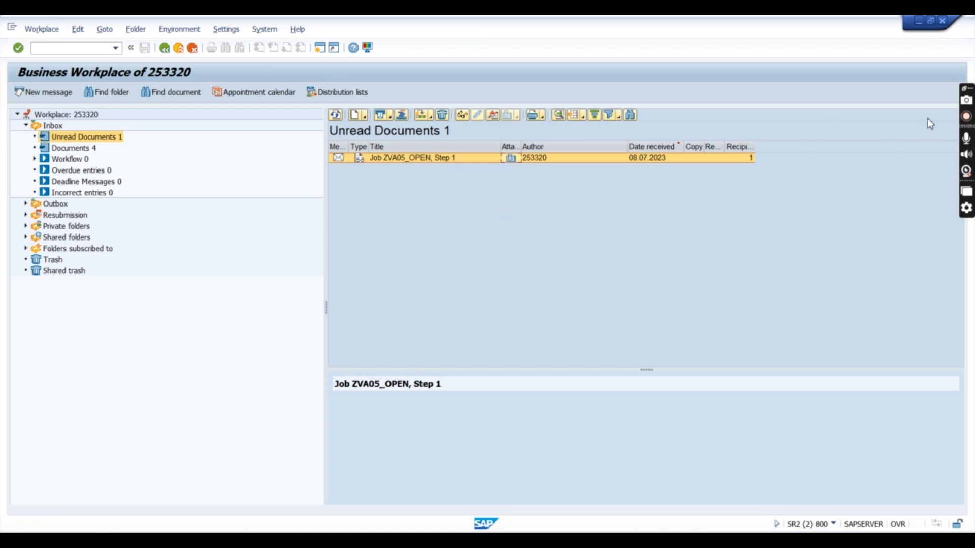